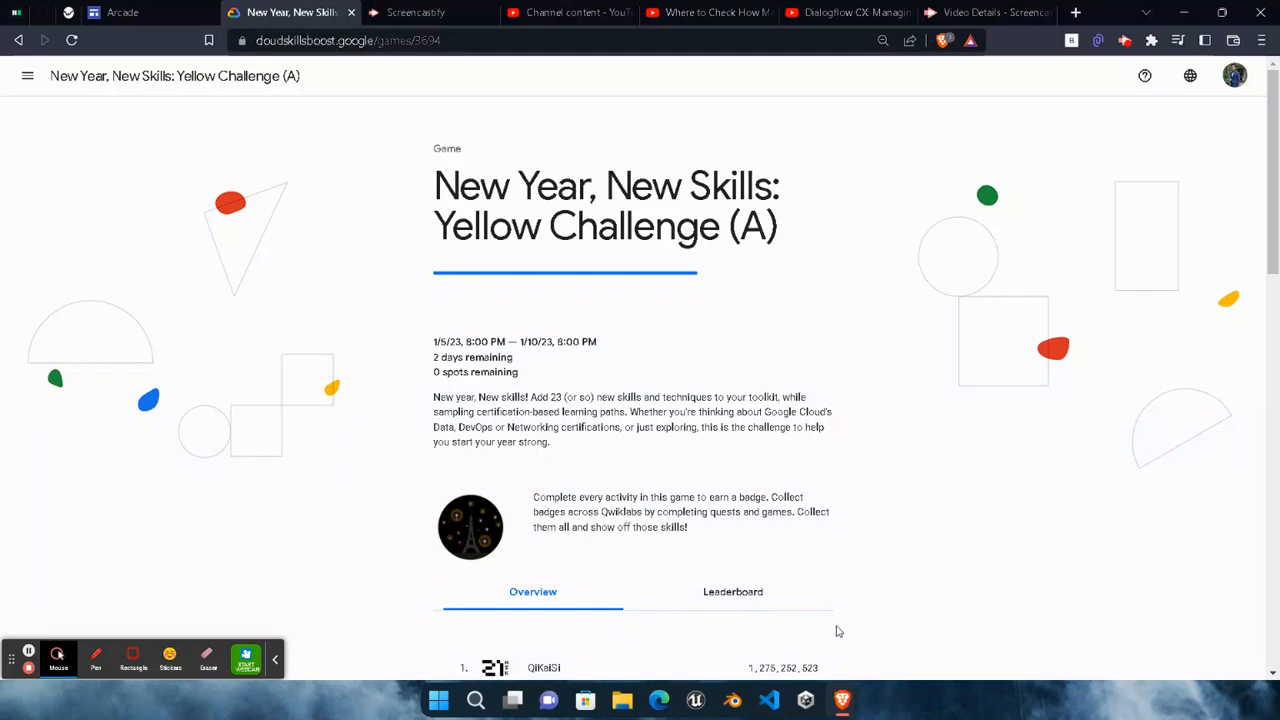
pyautogui.moveTo(930, 380)
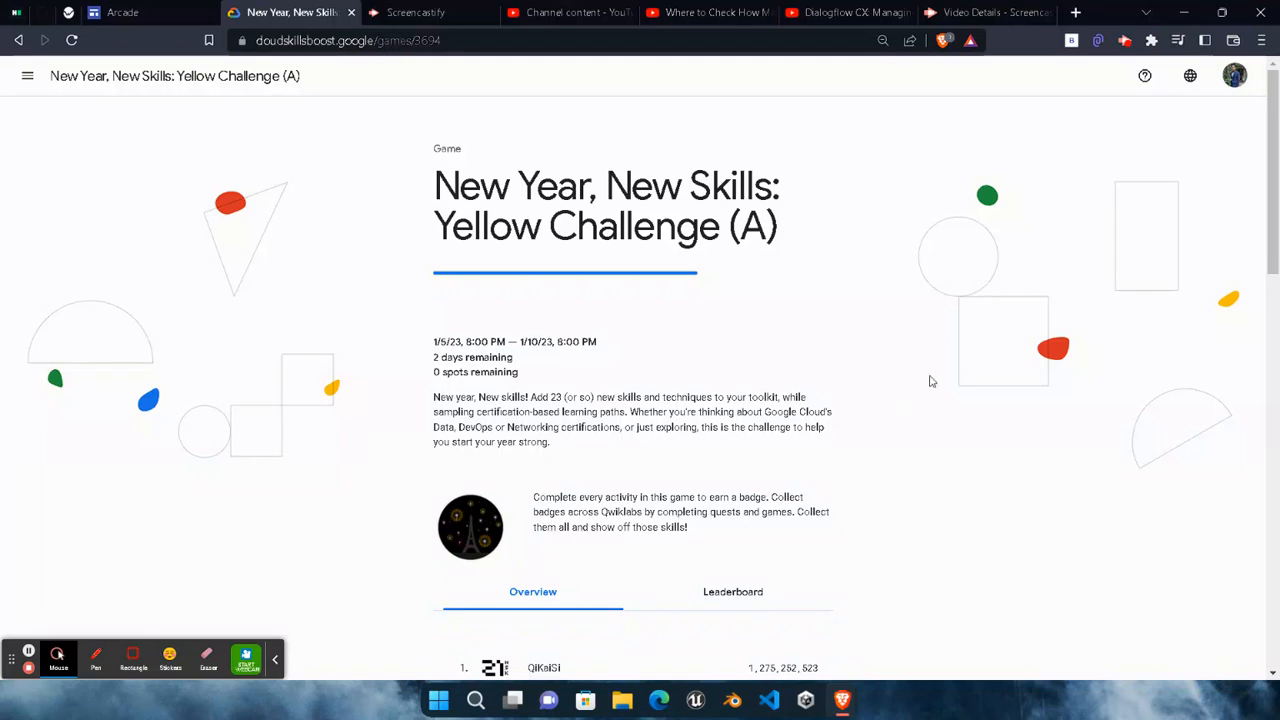
pyautogui.moveTo(740, 318)
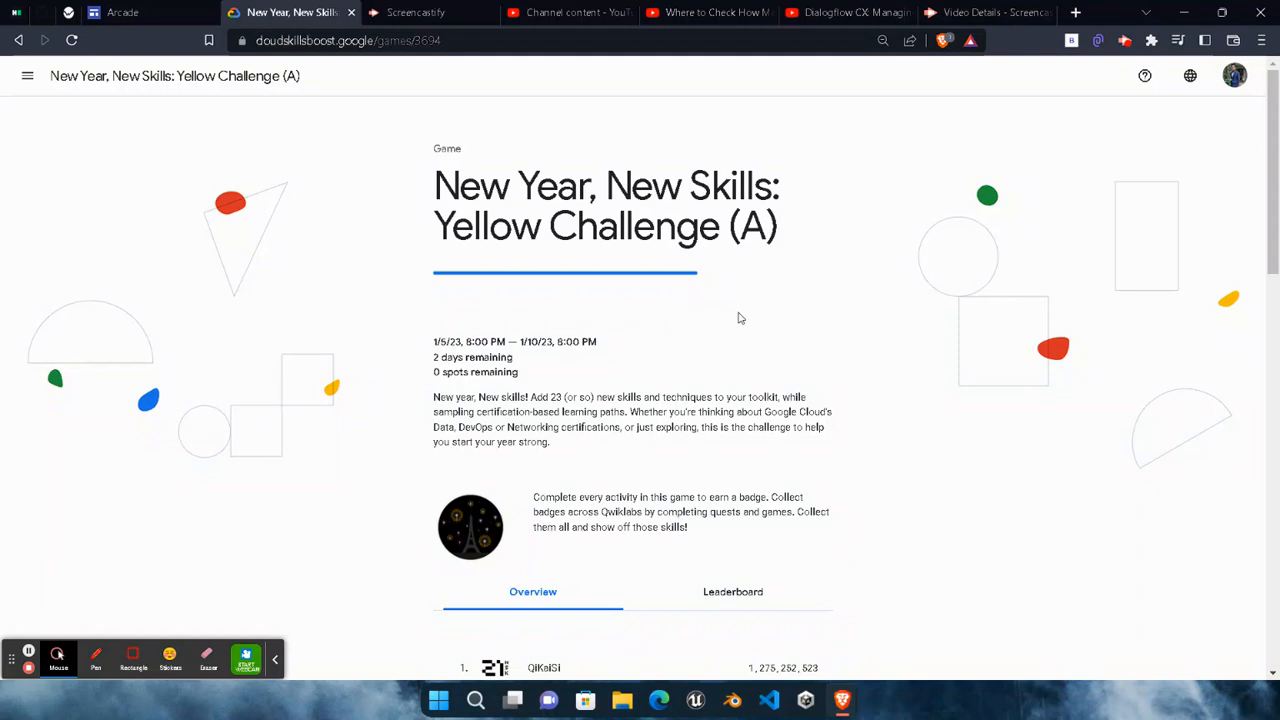
# Step: Expand the 'New Year, New Skills Challenge Starts Here' section and launch its lab
pyautogui.scroll(-3)
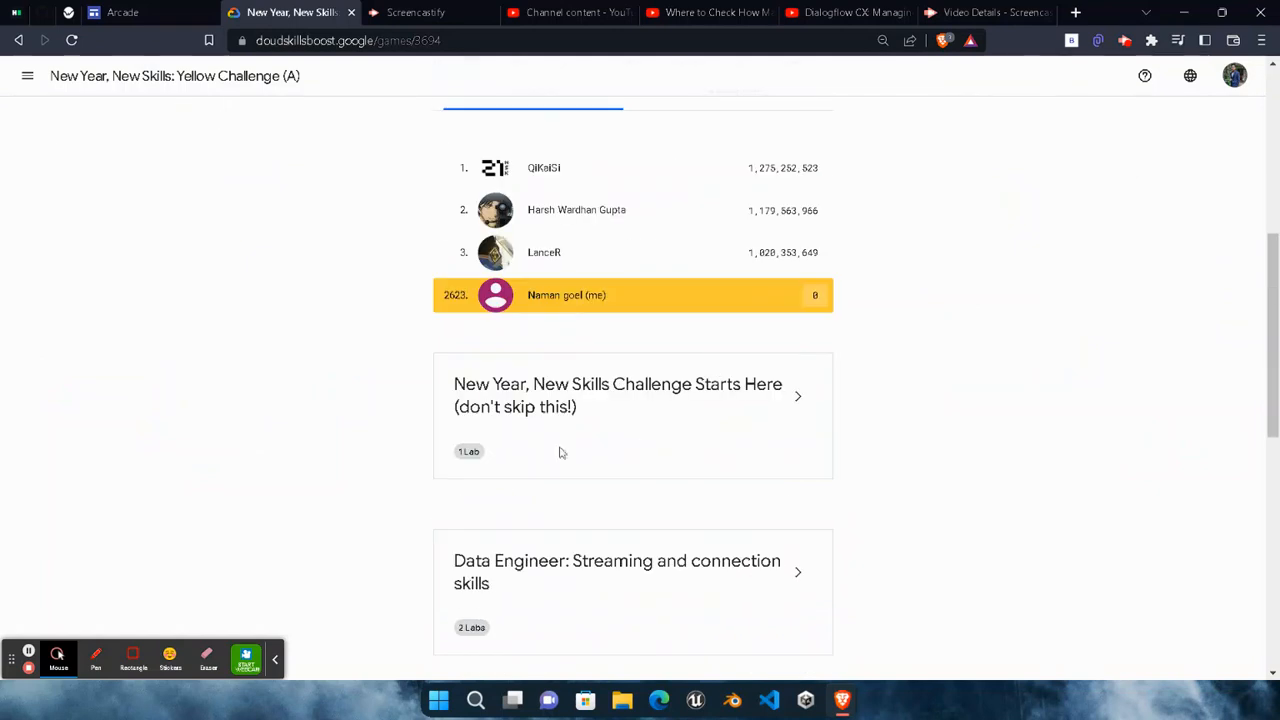
pyautogui.moveTo(720, 392)
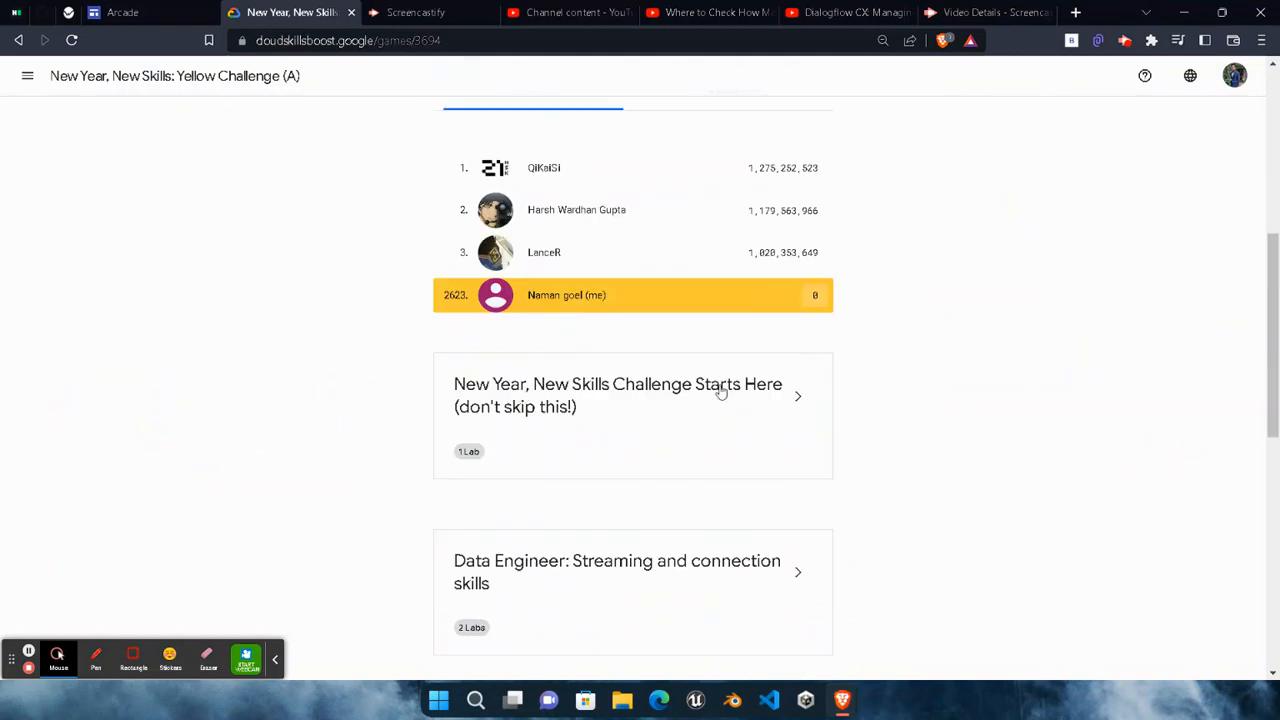
pyautogui.click(798, 396)
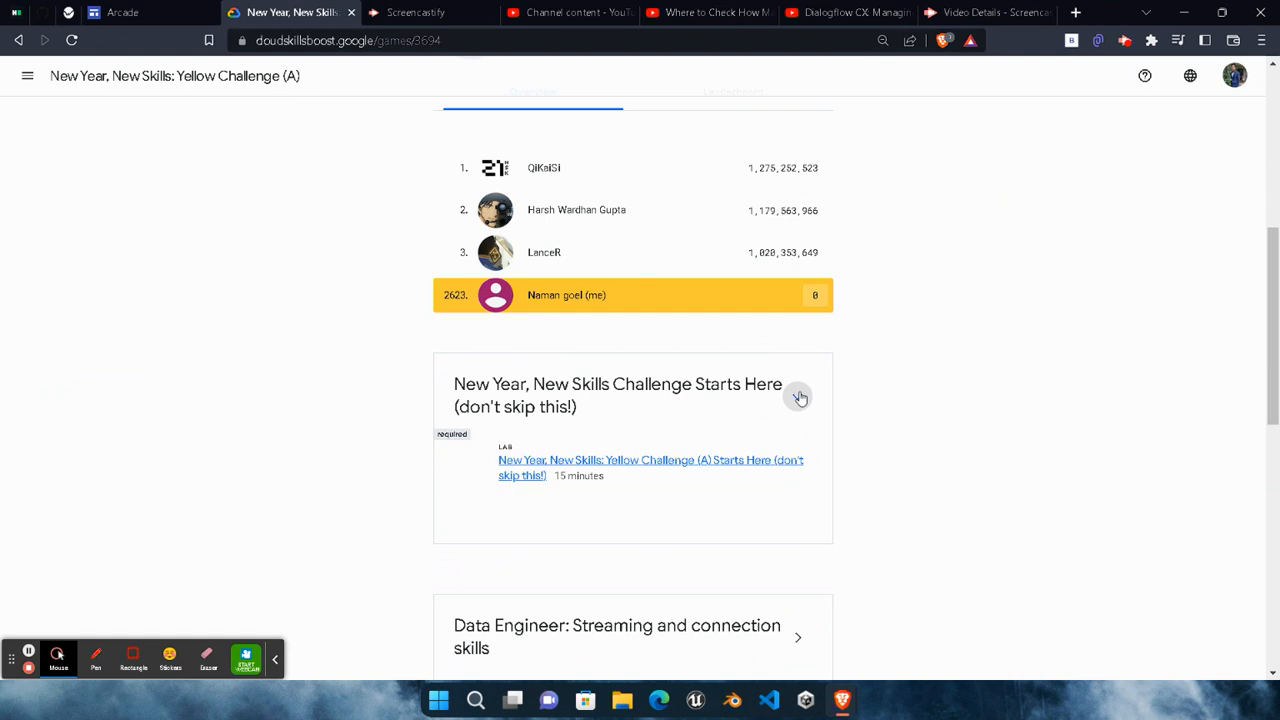
pyautogui.click(650, 468)
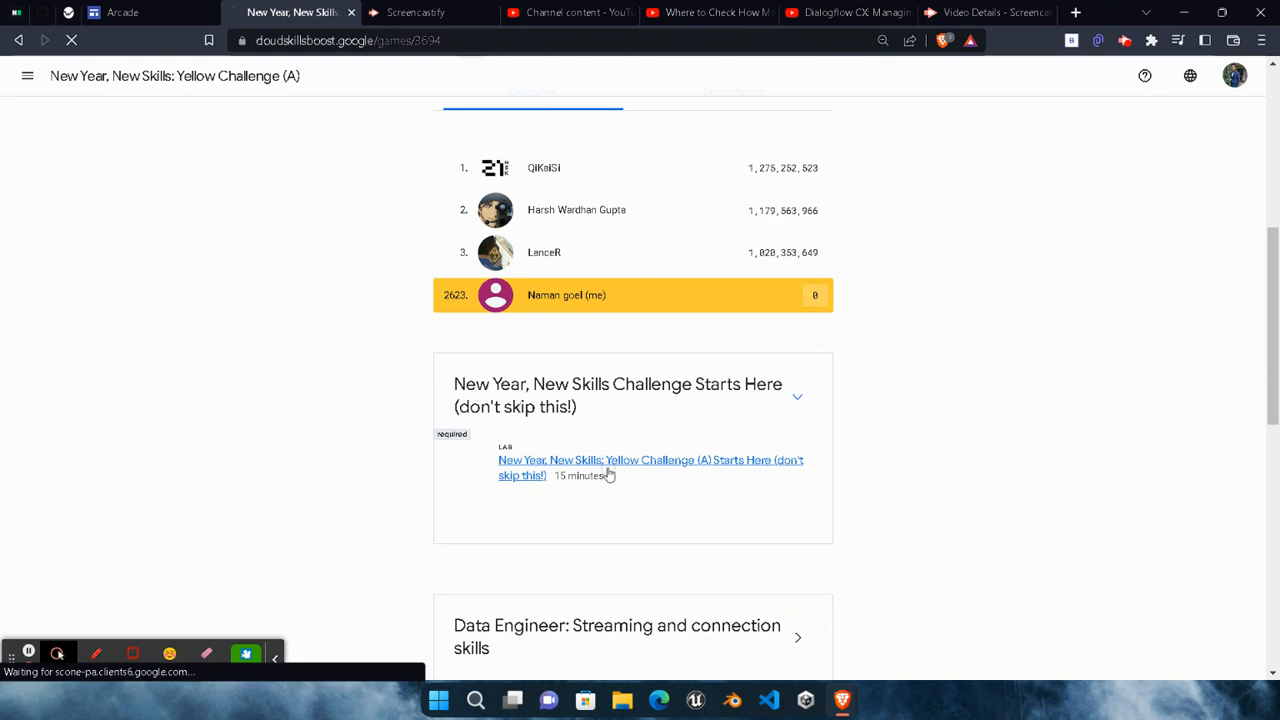
pyautogui.click(650, 468)
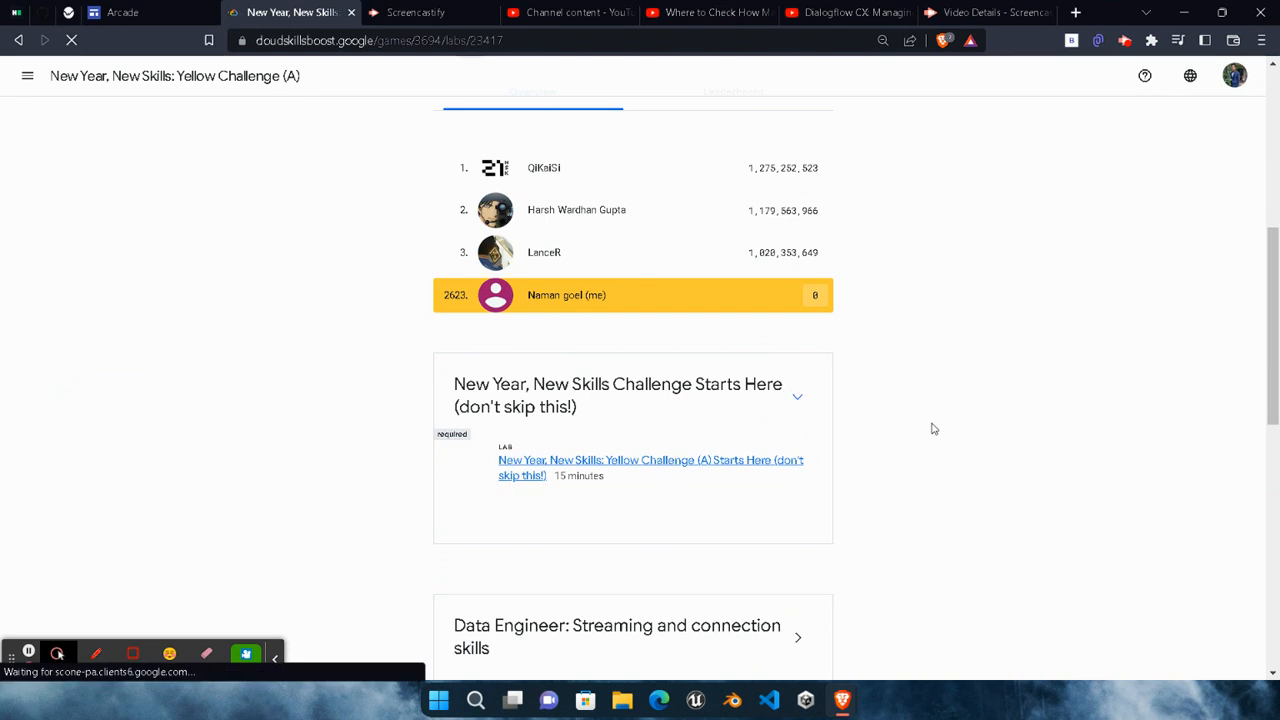
pyautogui.click(650, 468)
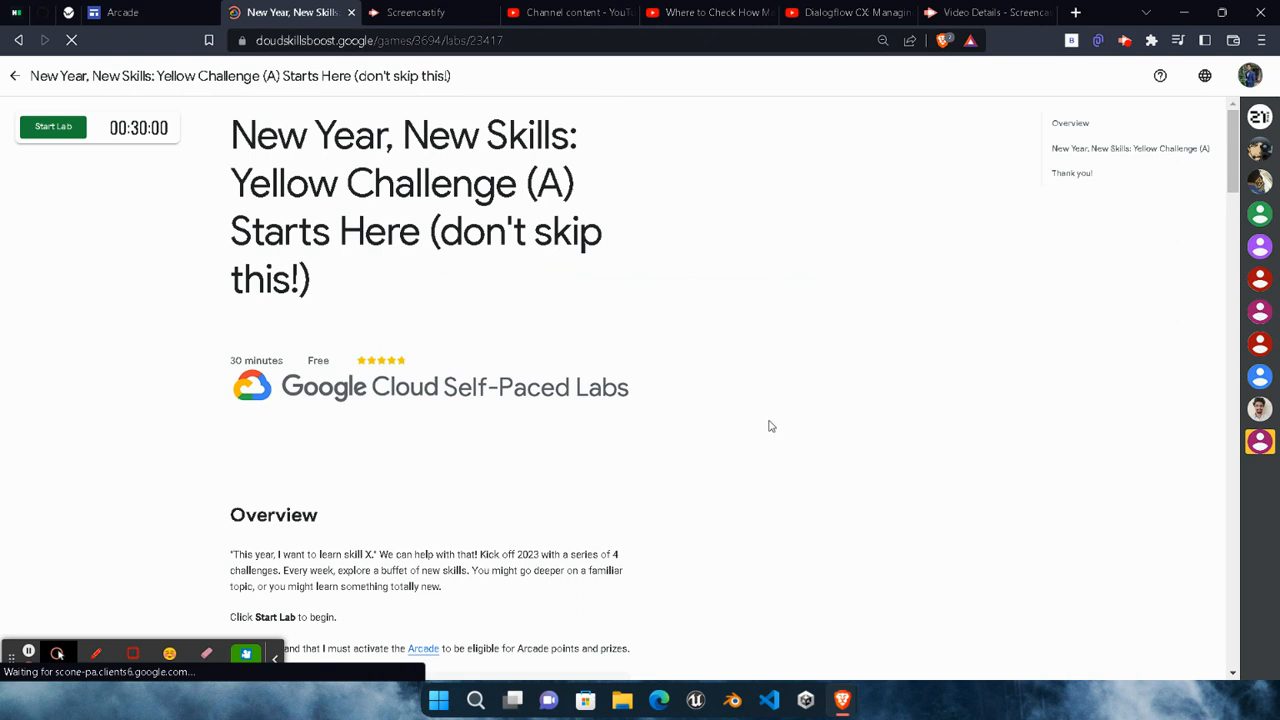
pyautogui.moveTo(744, 418)
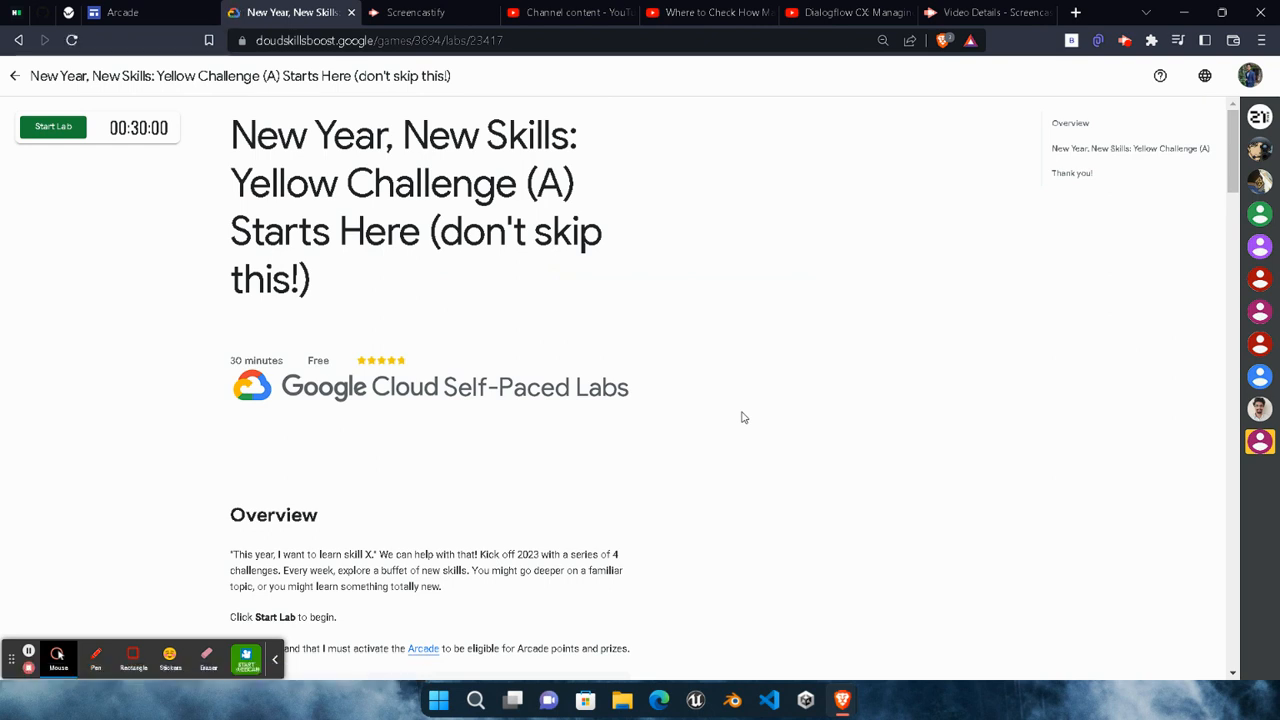
pyautogui.moveTo(498, 428)
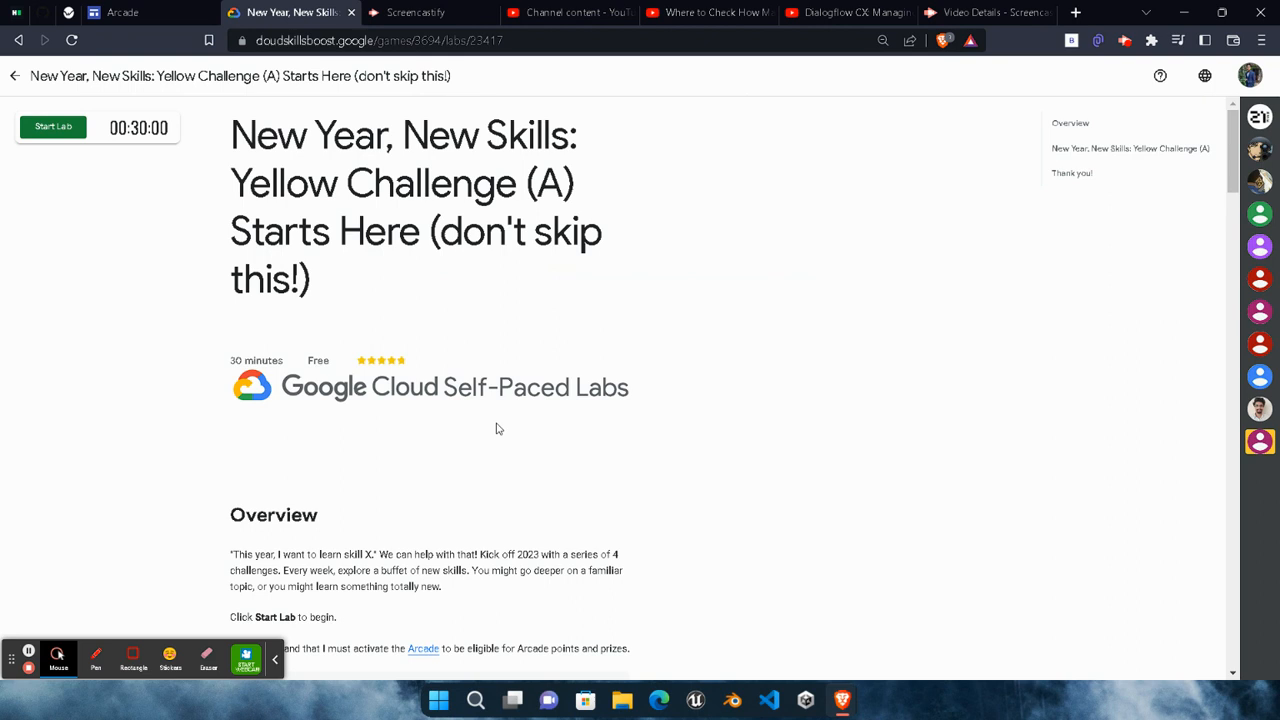
pyautogui.moveTo(496, 430)
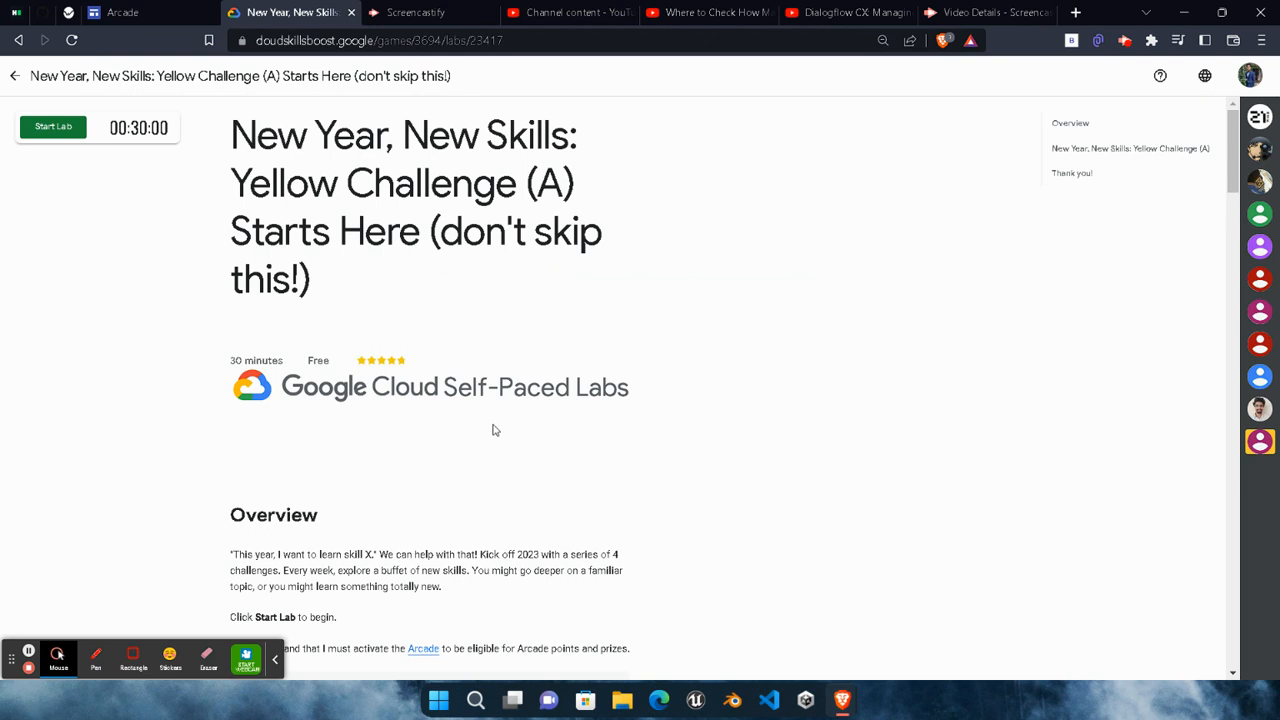
pyautogui.scroll(-3)
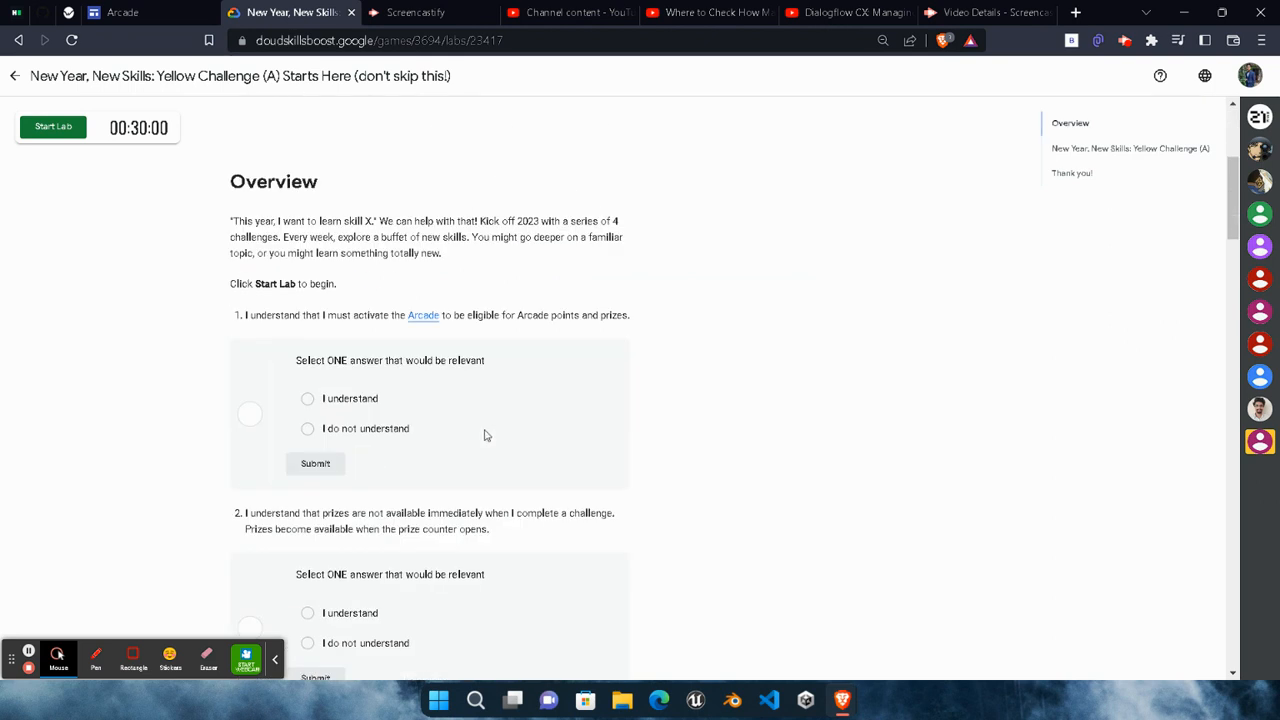
pyautogui.moveTo(330, 456)
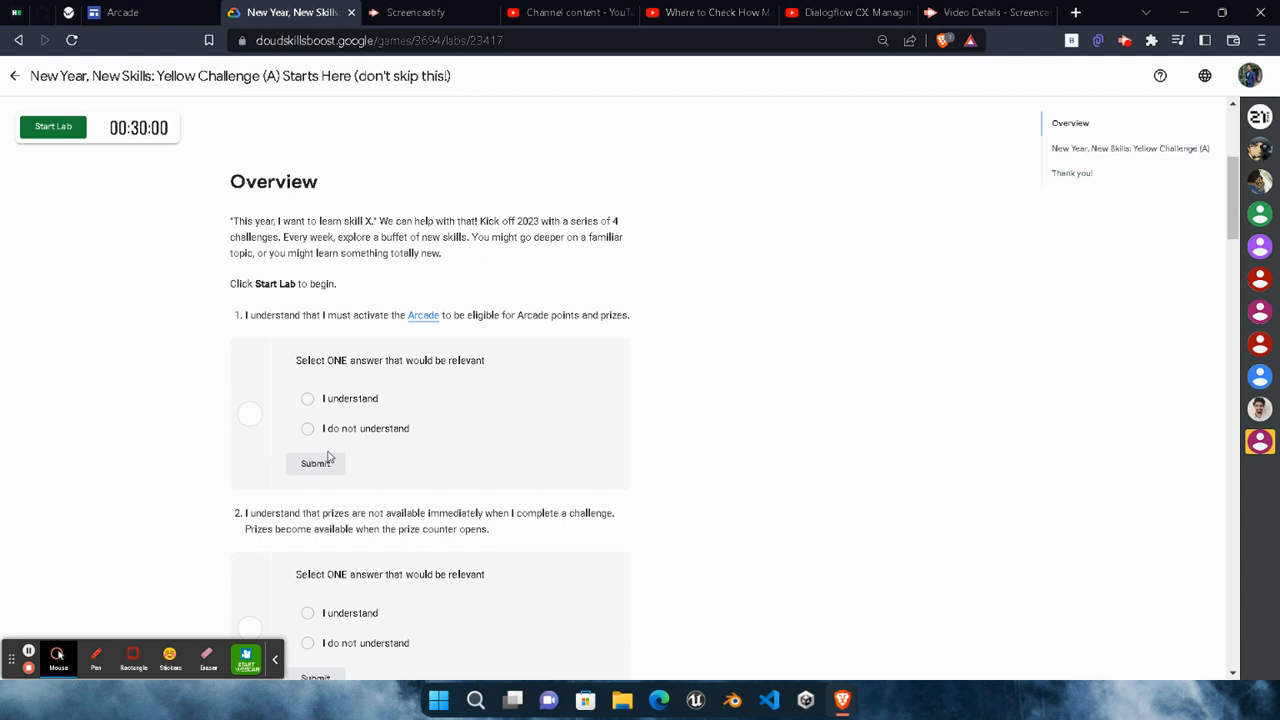
pyautogui.moveTo(280, 344)
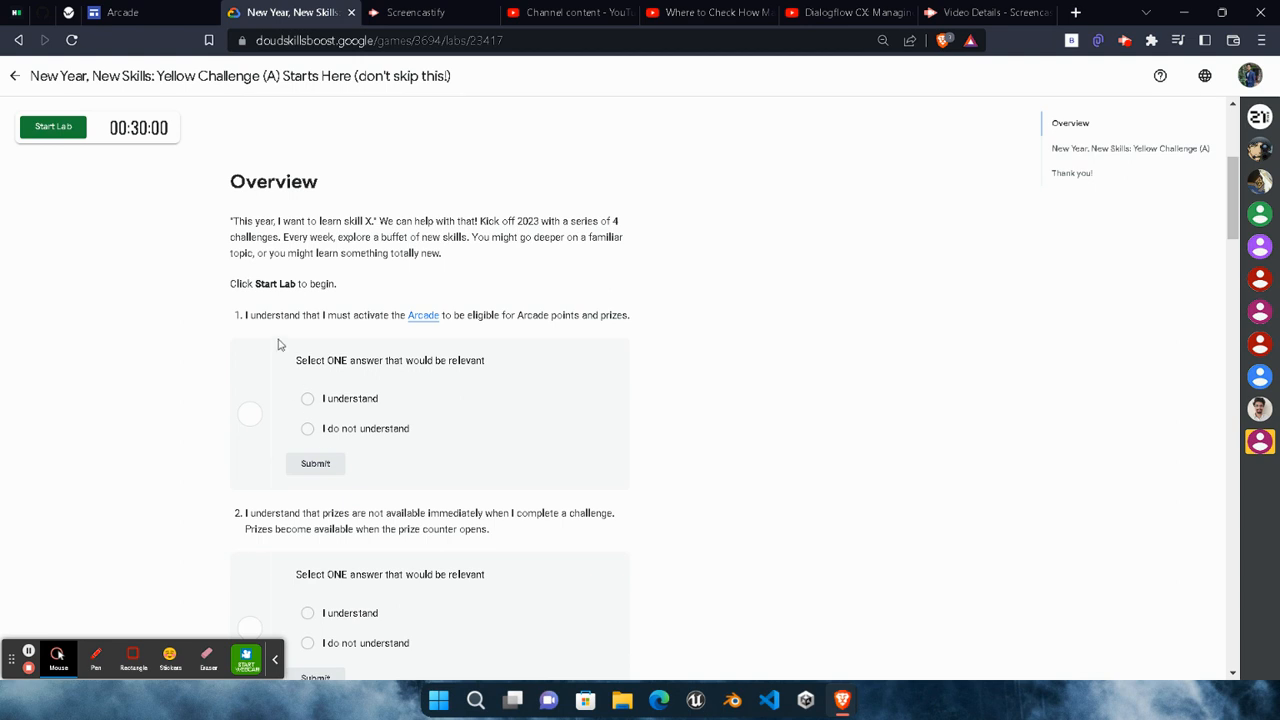
pyautogui.moveTo(258, 328)
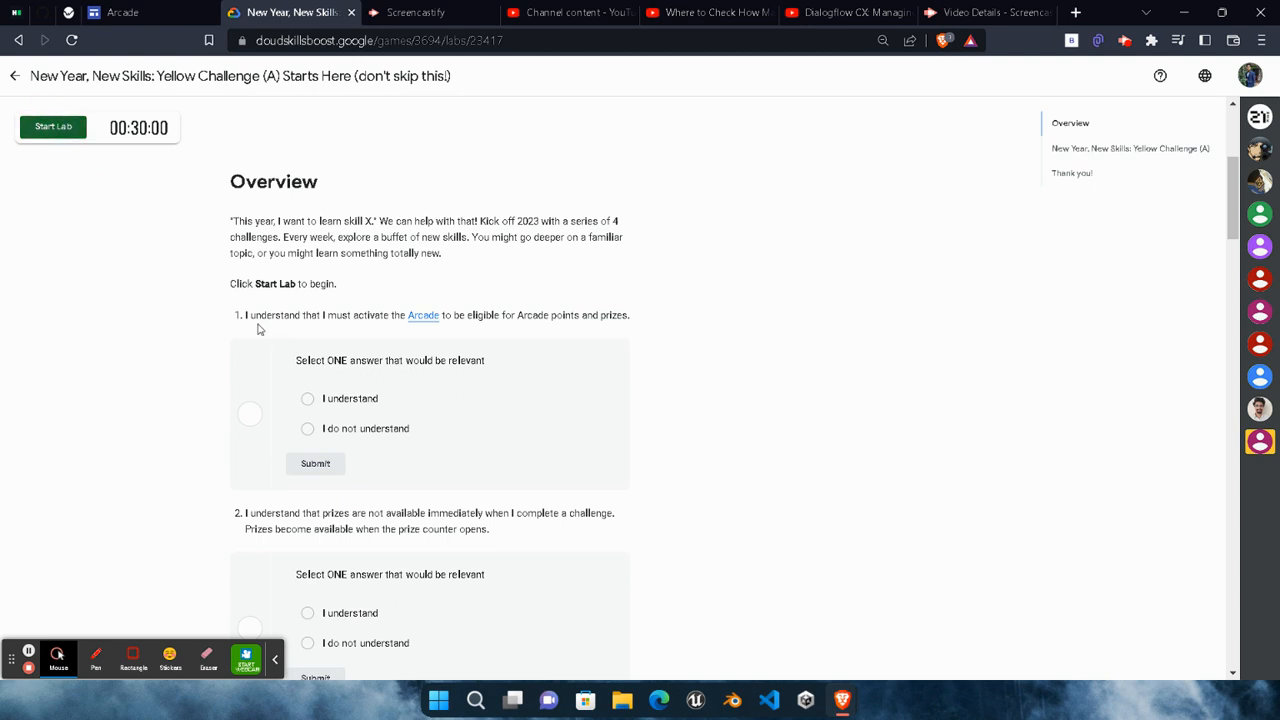
# Step: Start the lab timer and answer question 1 with 'I understand'
pyautogui.click(52, 128)
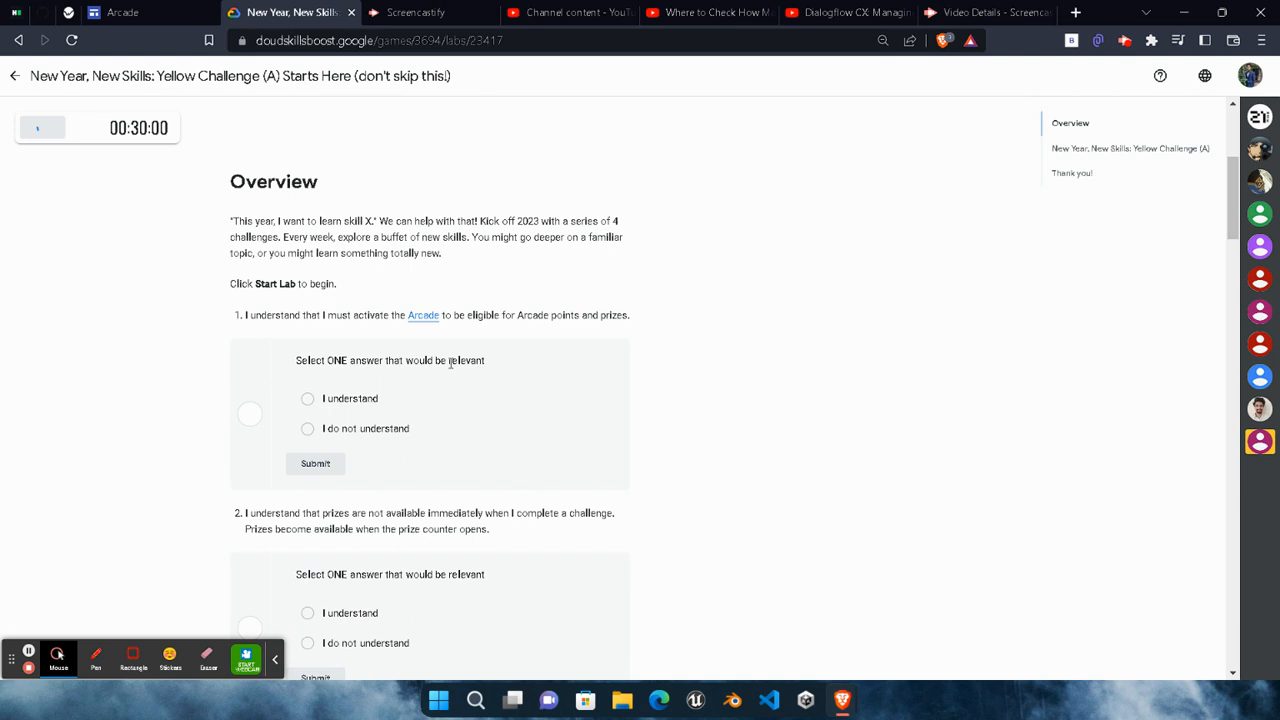
pyautogui.click(42, 128)
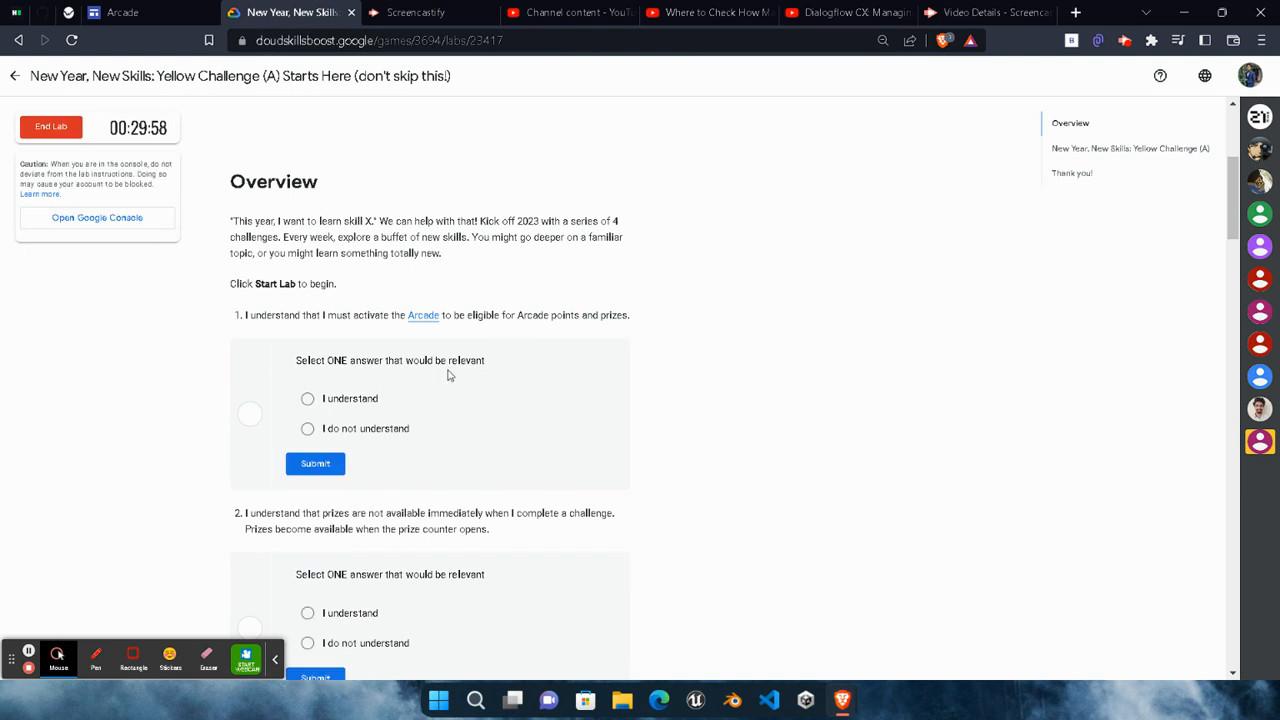
pyautogui.moveTo(398, 418)
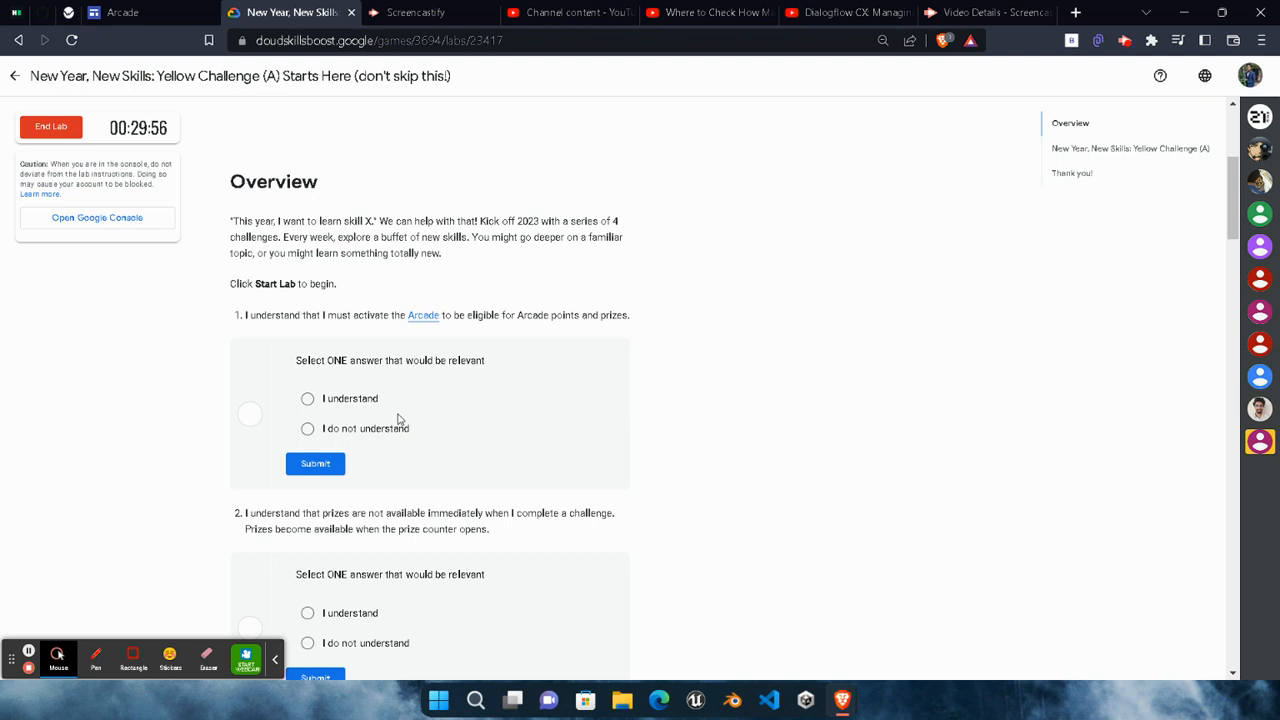
pyautogui.click(308, 398)
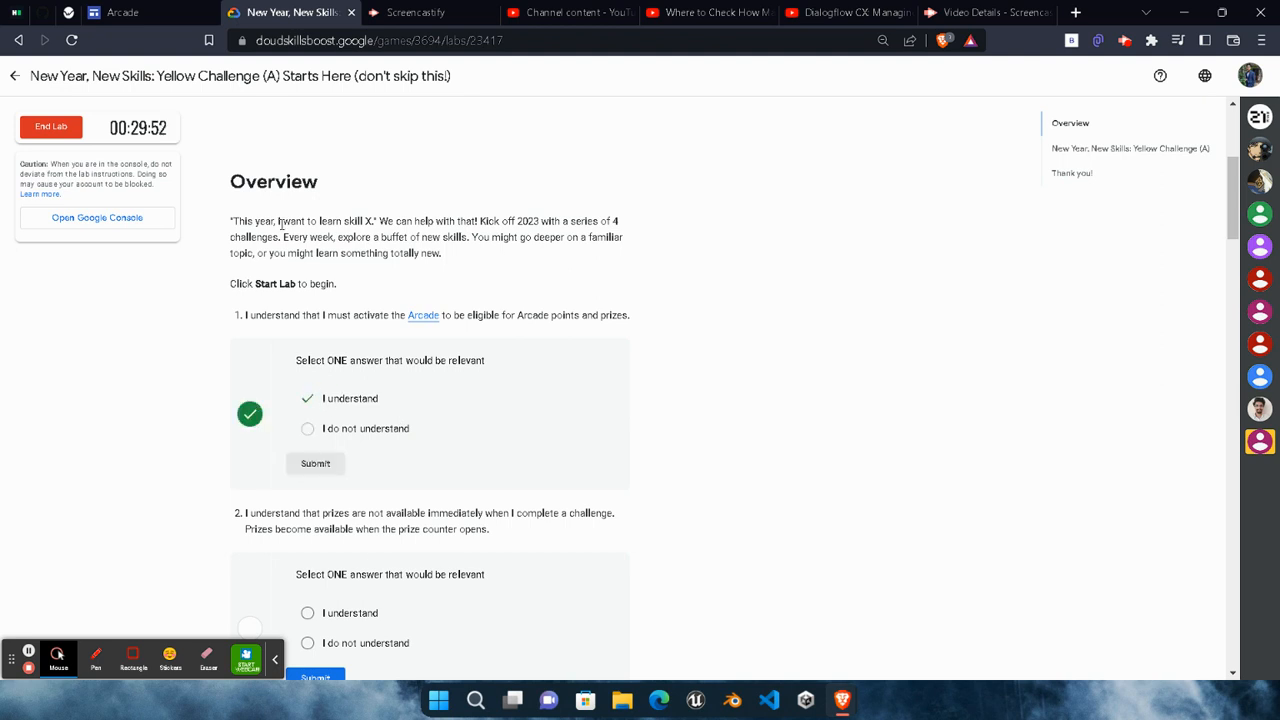
pyautogui.moveTo(484, 388)
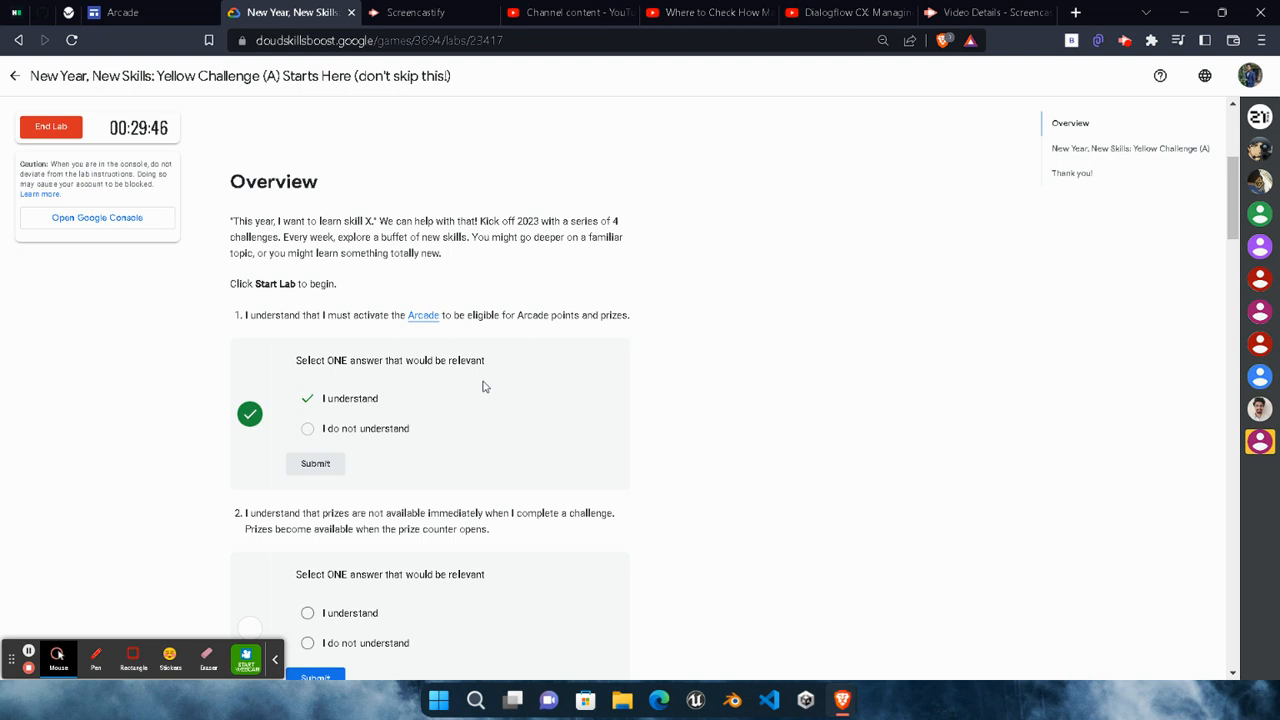
# Step: Answer the acknowledgement questions 3 and 4 with 'I understand' and submit them
pyautogui.scroll(-3)
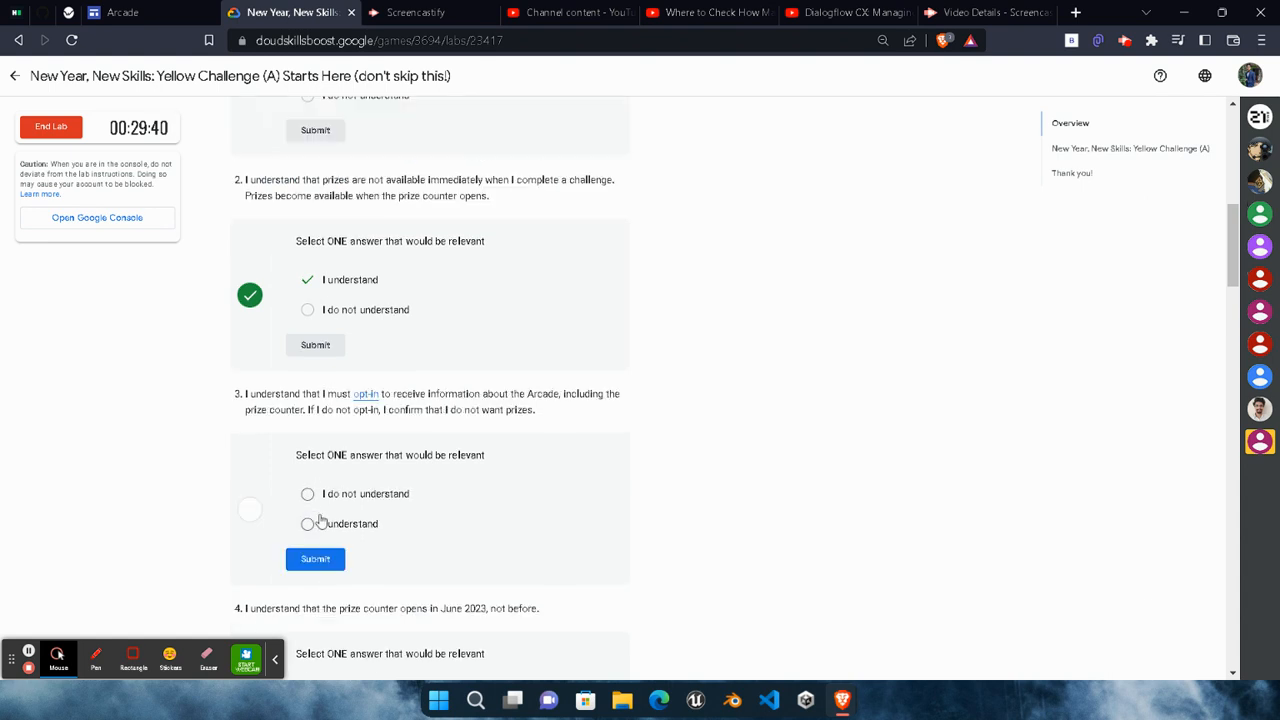
pyautogui.click(308, 524)
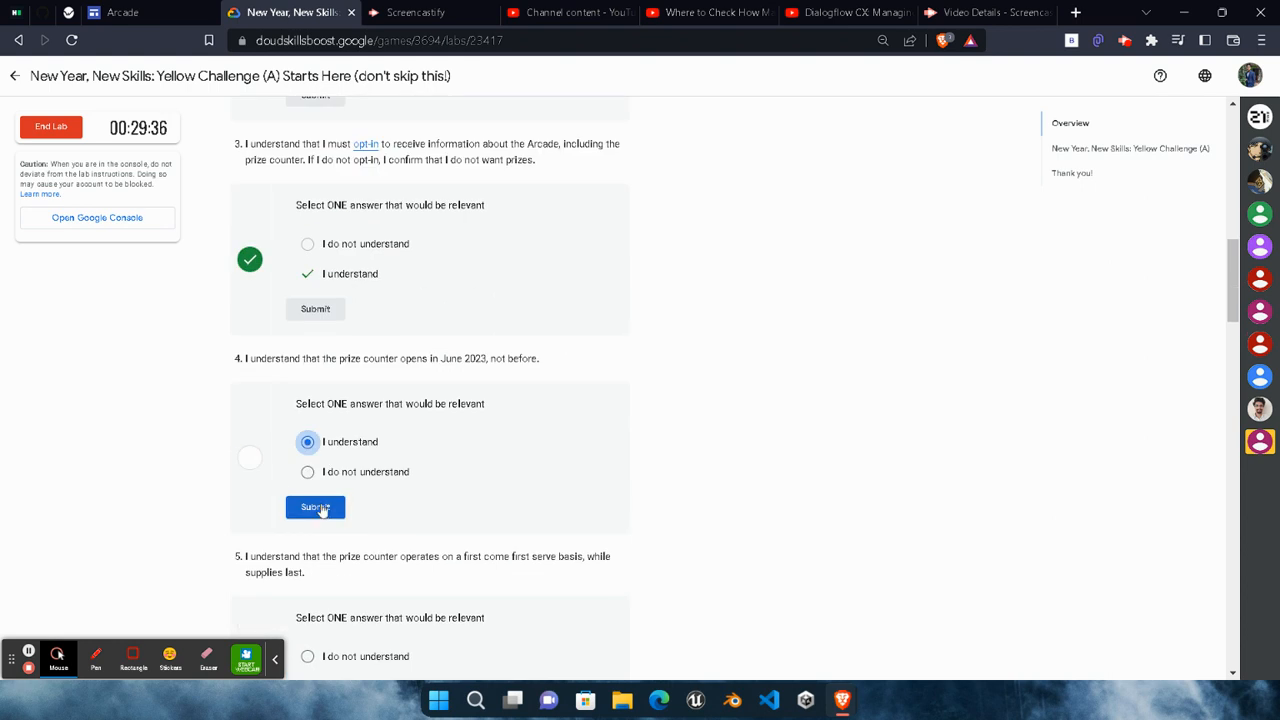
pyautogui.click(316, 508)
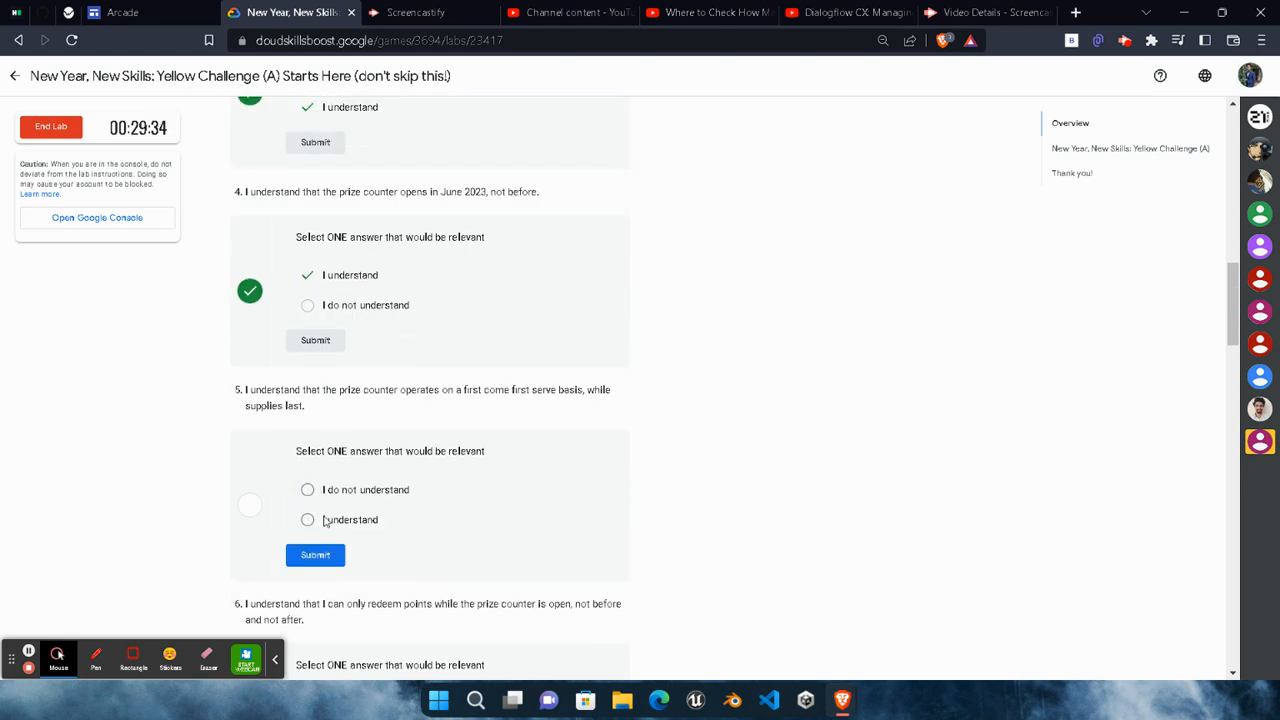
pyautogui.scroll(-3)
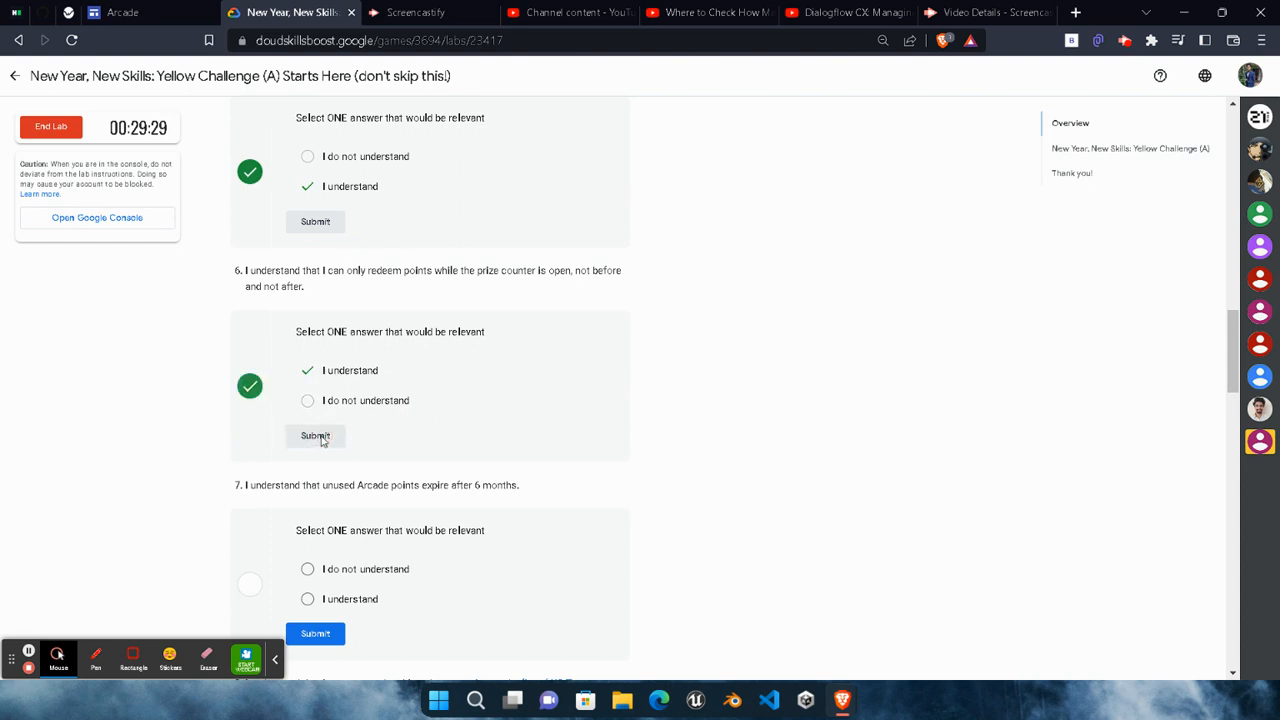
pyautogui.scroll(-3)
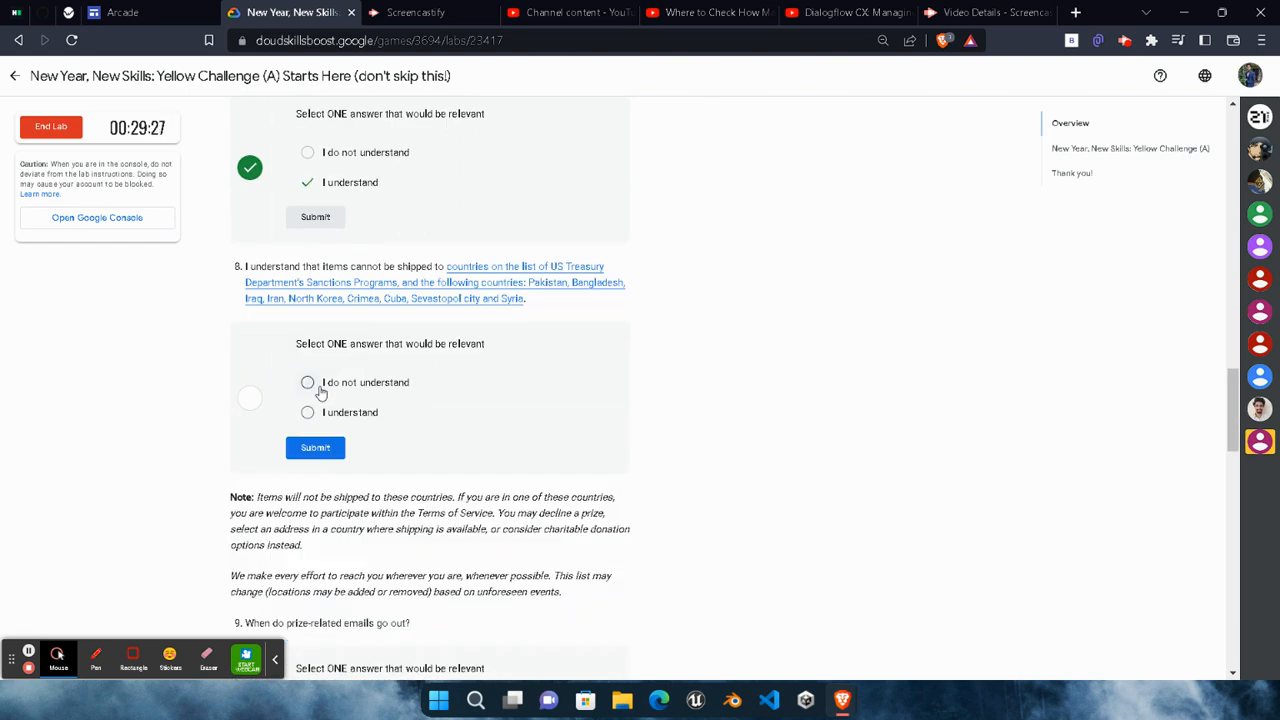
pyautogui.scroll(-3)
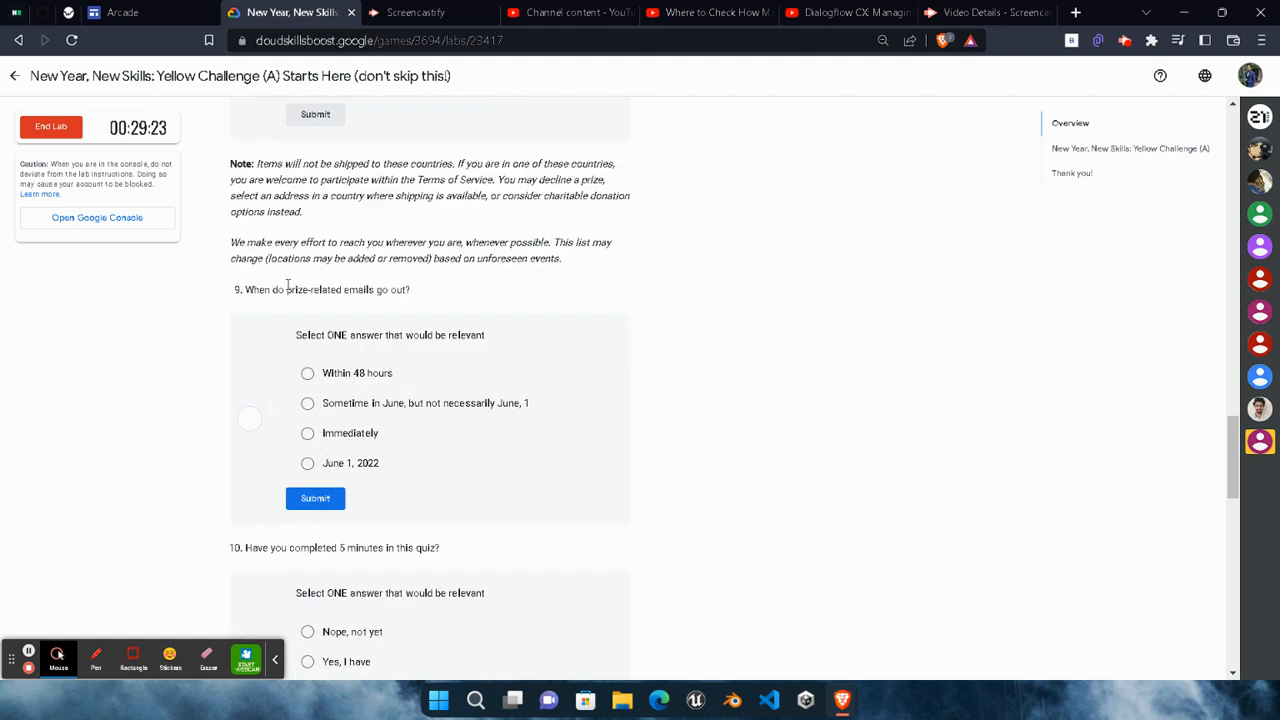
pyautogui.moveTo(420, 400)
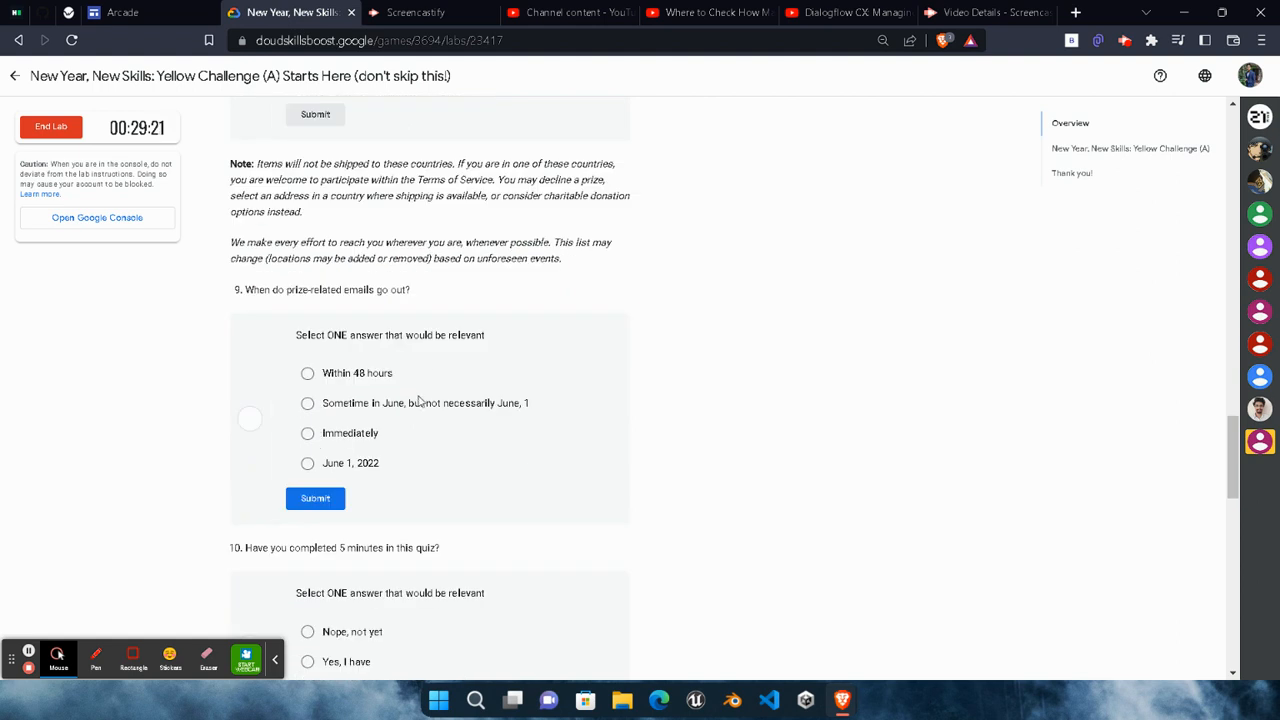
# Step: Answer question 9 with 'Sometime in June, but not necessarily June 1' and submit it
pyautogui.click(308, 404)
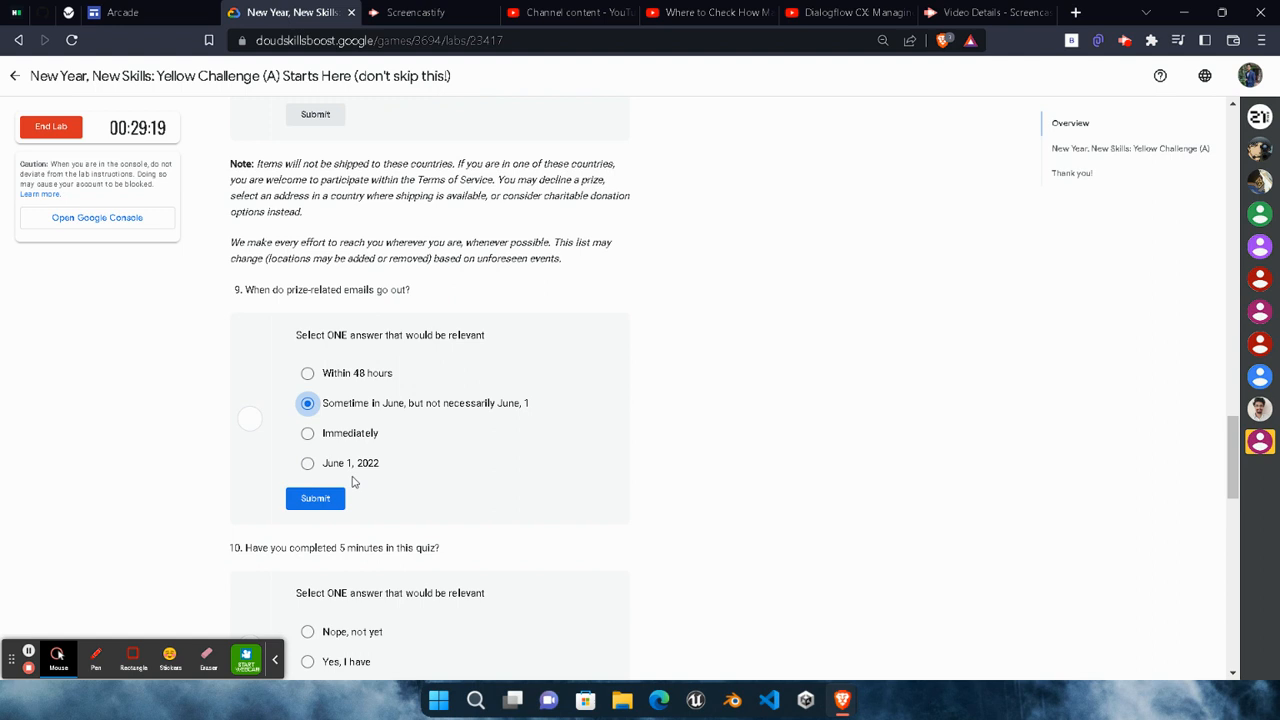
pyautogui.moveTo(384, 418)
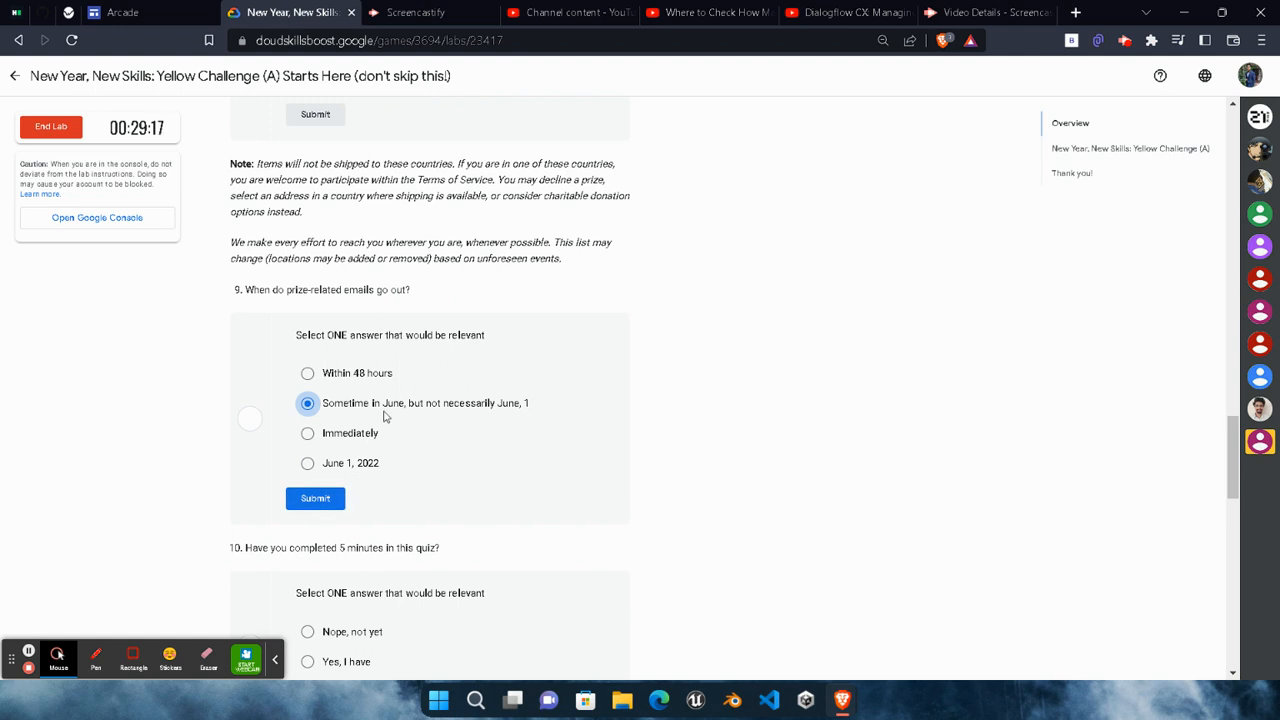
pyautogui.moveTo(420, 436)
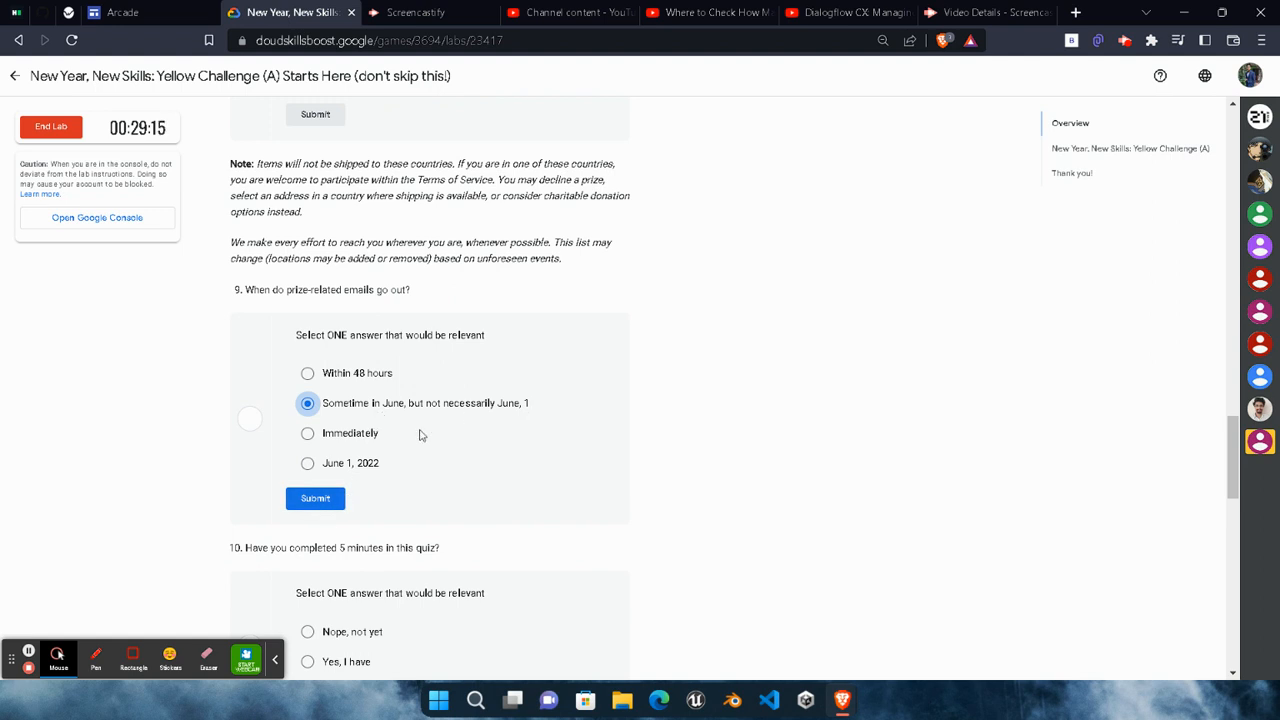
pyautogui.click(316, 498)
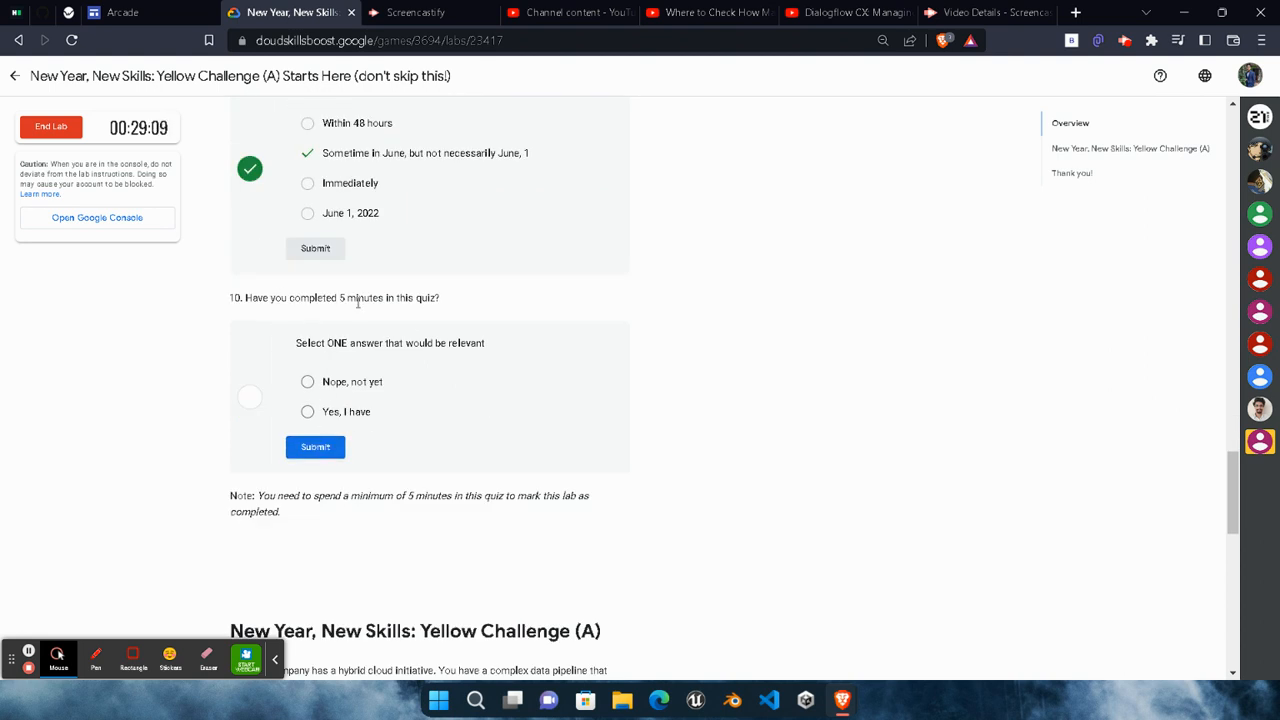
pyautogui.moveTo(418, 320)
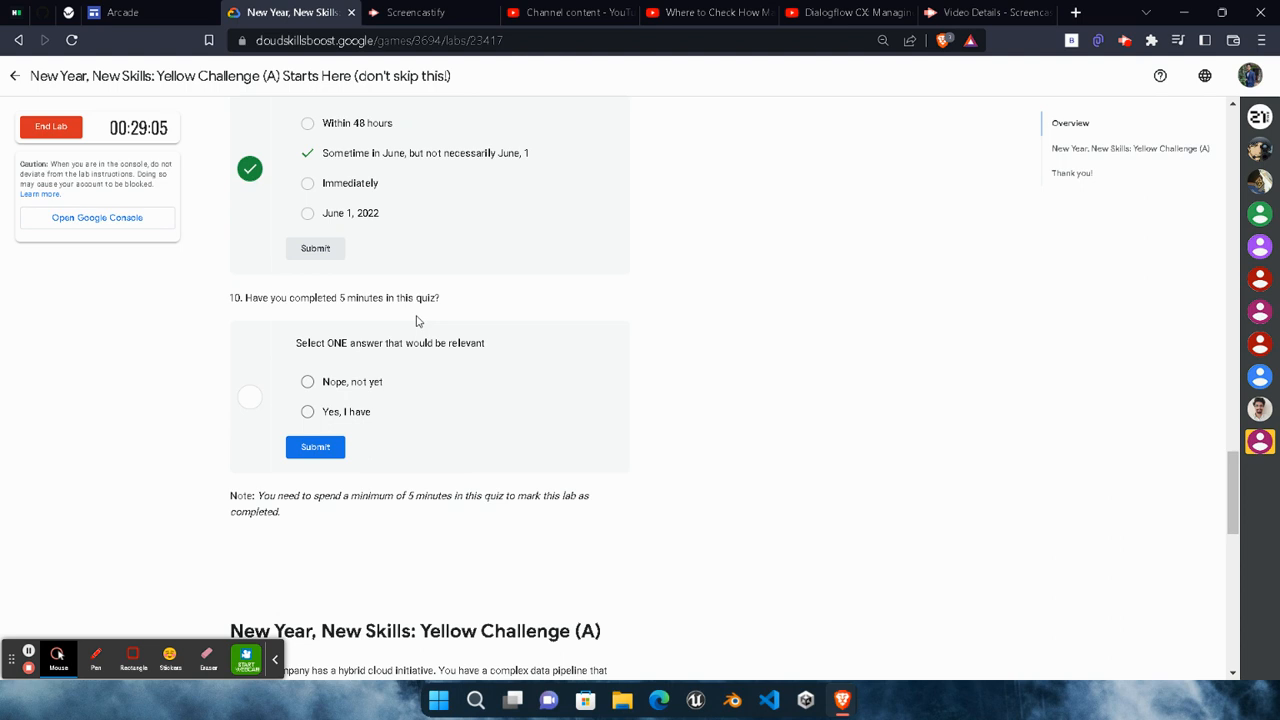
pyautogui.scroll(3)
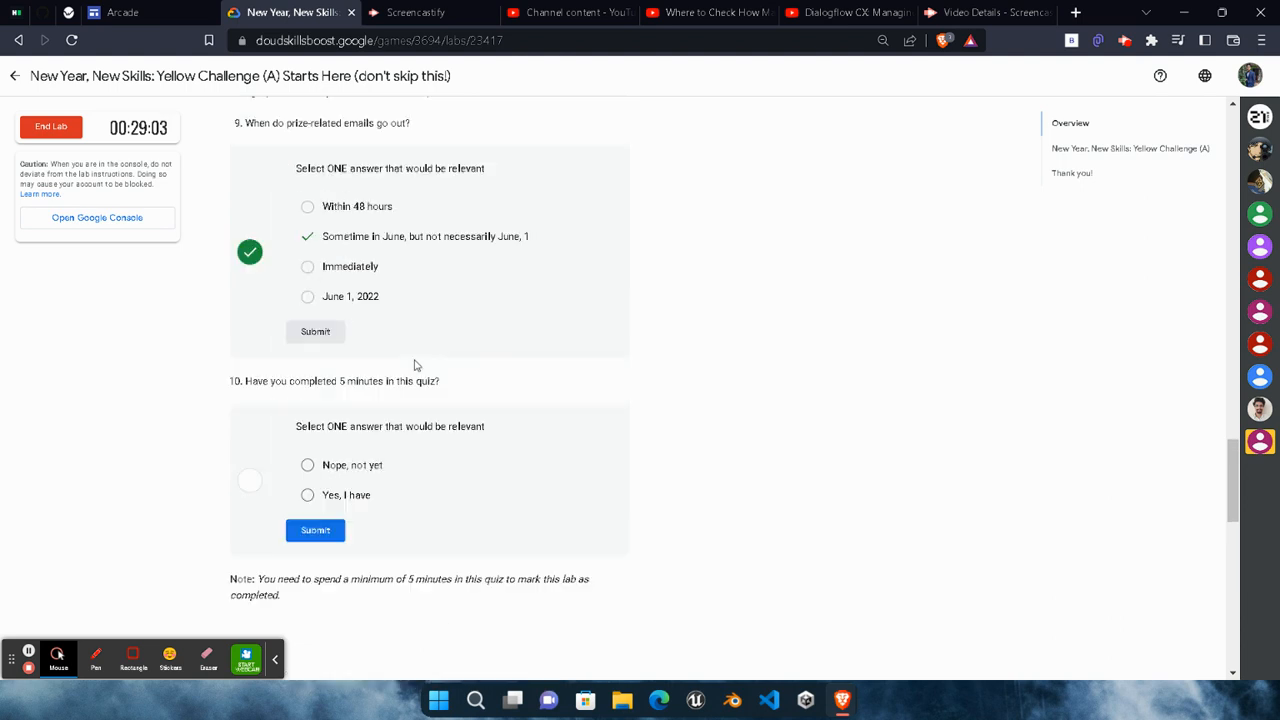
pyautogui.scroll(3)
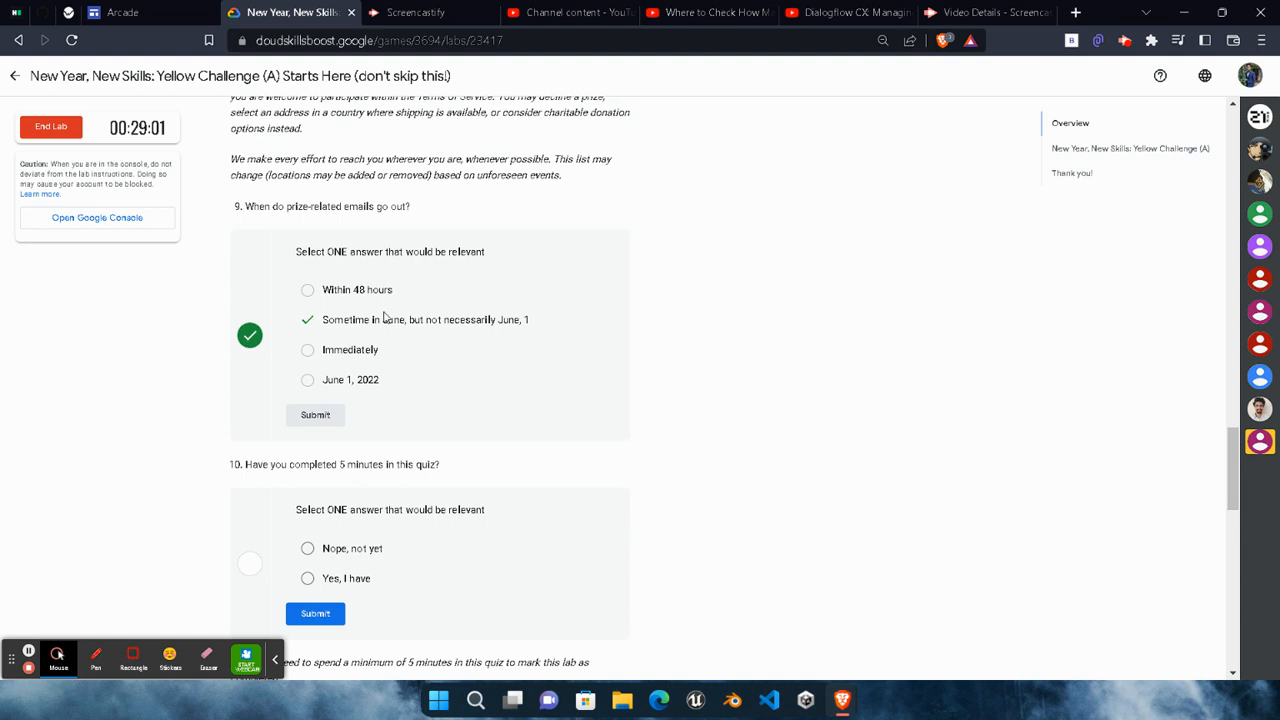
pyautogui.moveTo(358, 358)
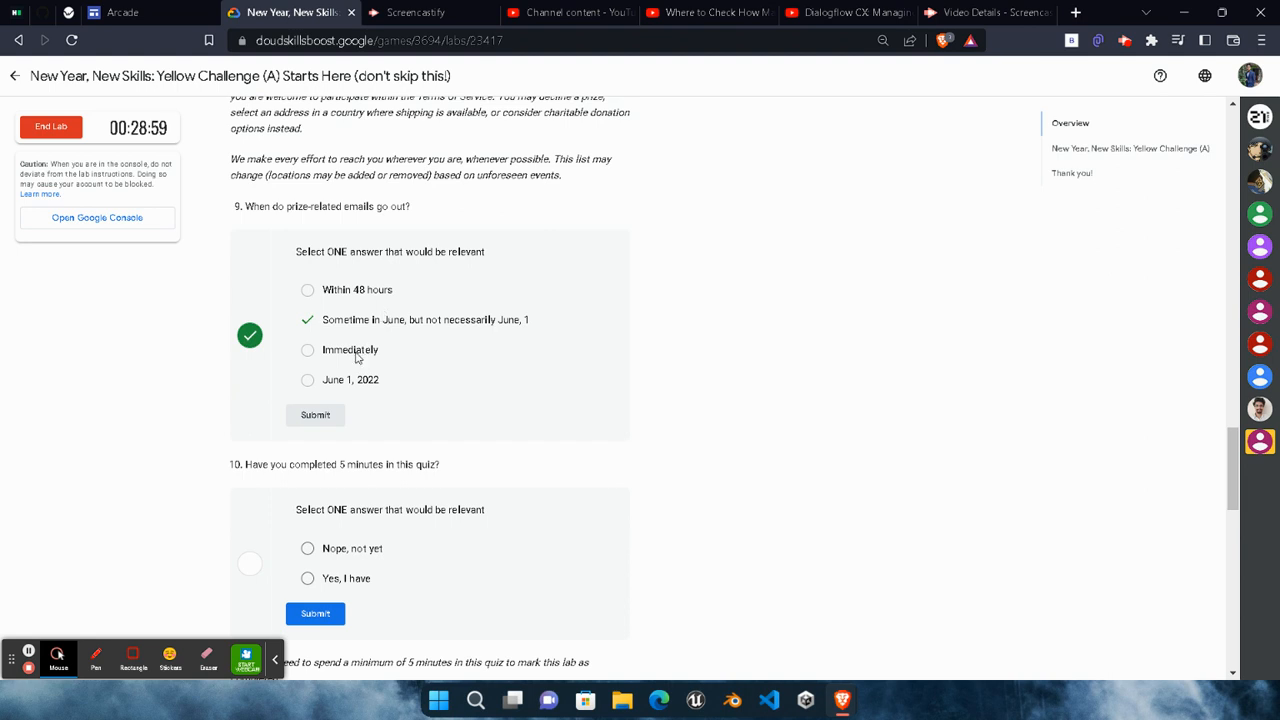
pyautogui.scroll(-3)
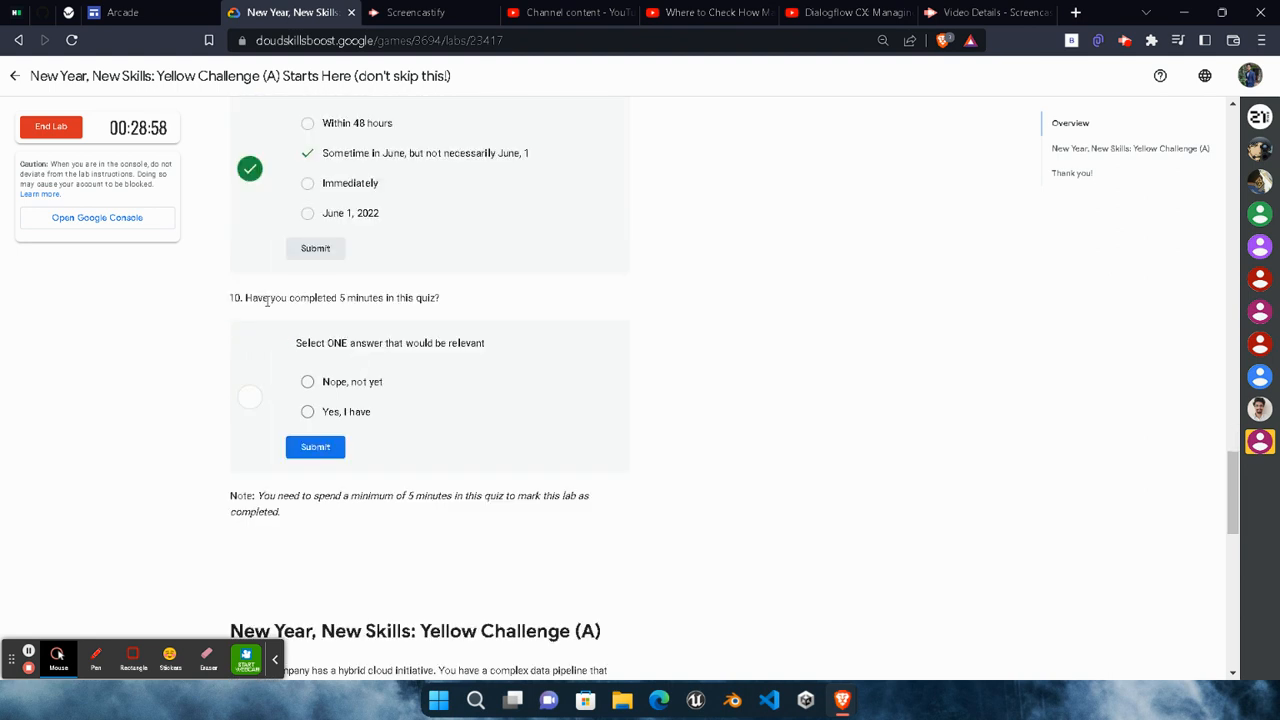
pyautogui.moveTo(290, 348)
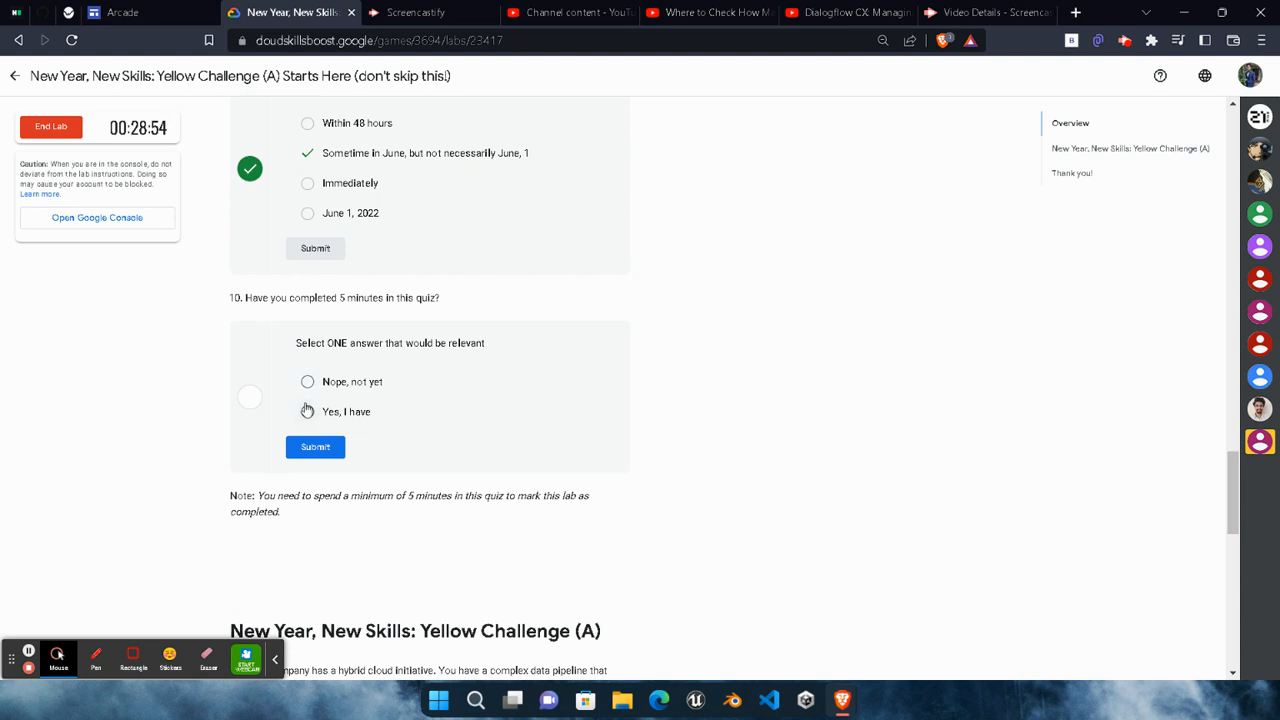
pyautogui.moveTo(292, 284)
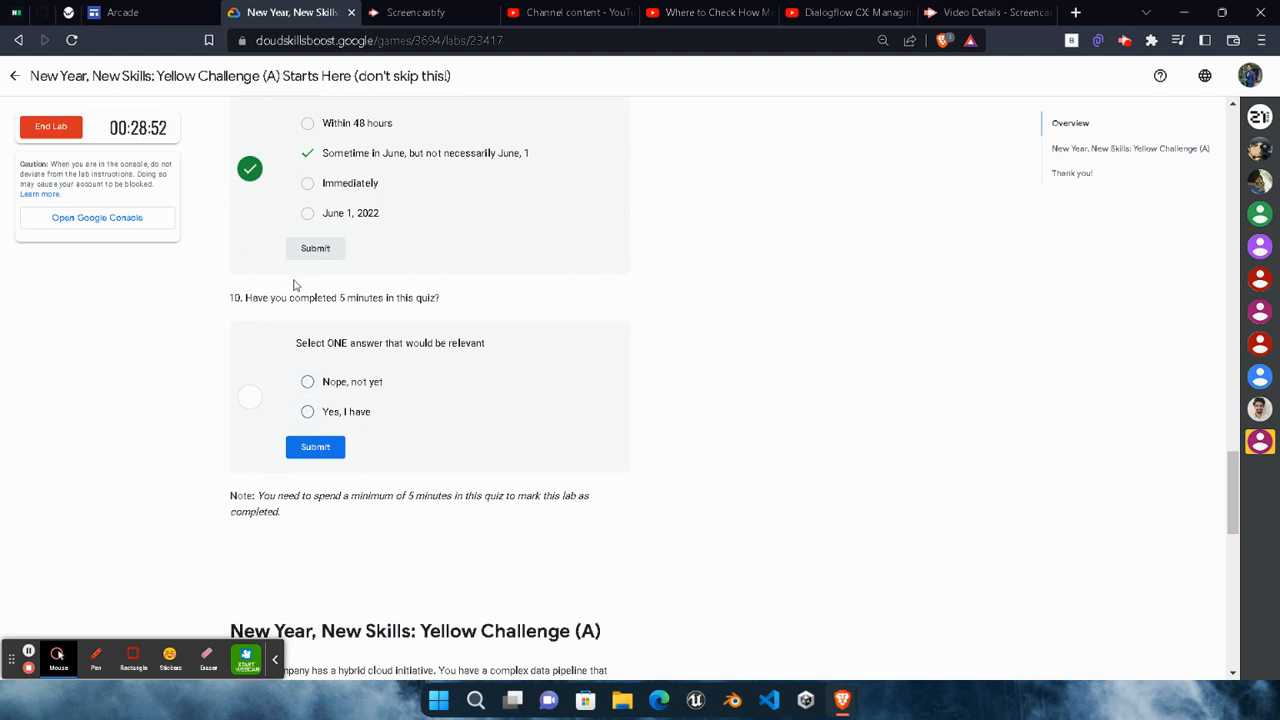
pyautogui.click(308, 412)
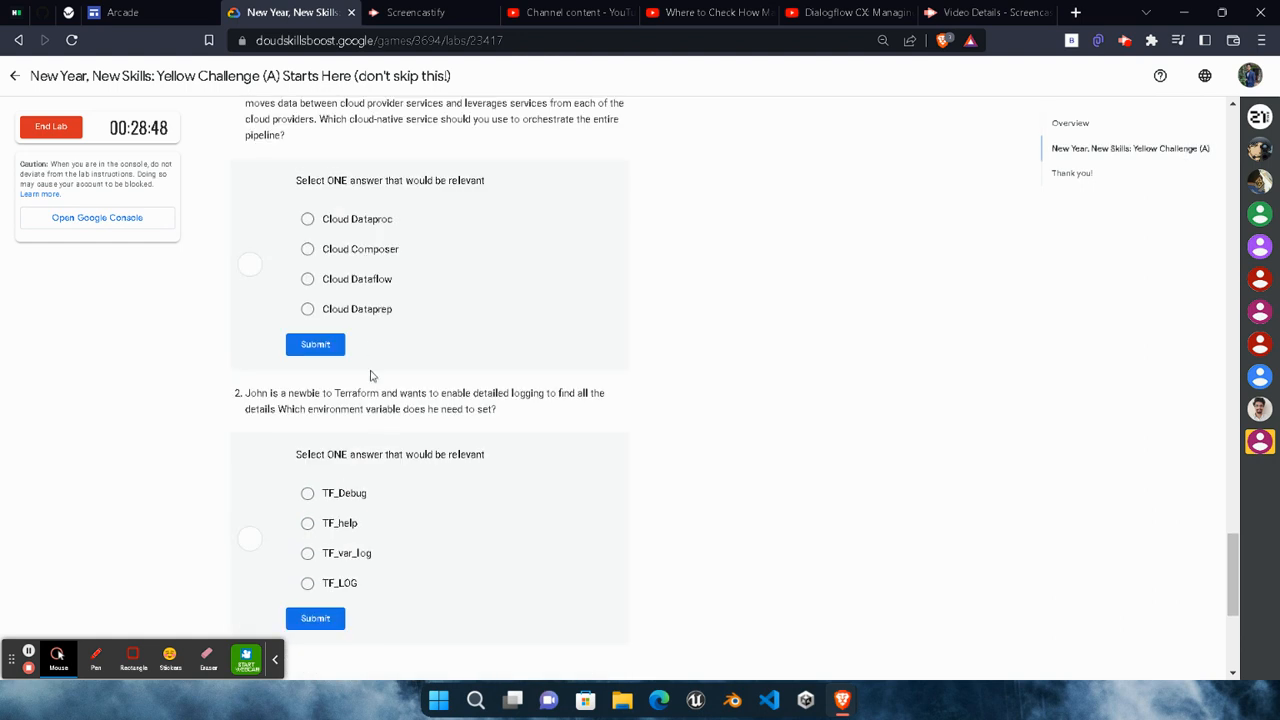
# Step: Answer the challenge questions with Cloud Composer and TF_LOG, confirming all green checks
pyautogui.scroll(3)
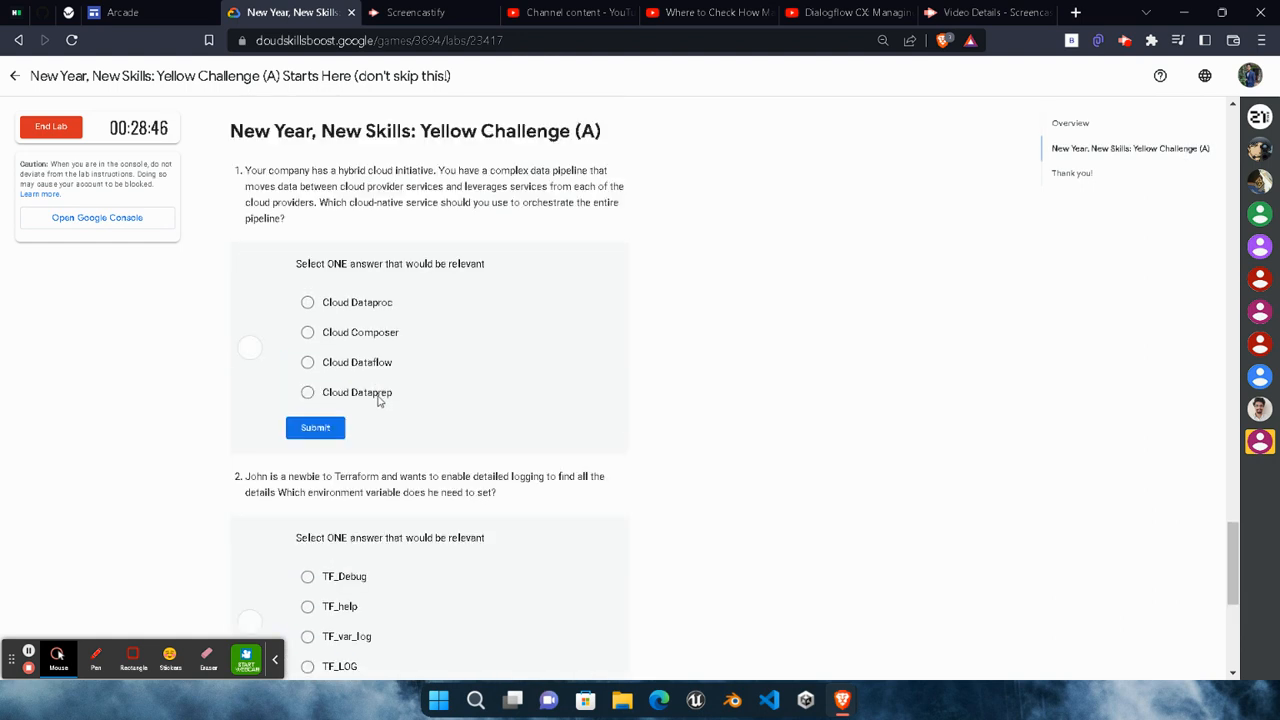
pyautogui.moveTo(520, 330)
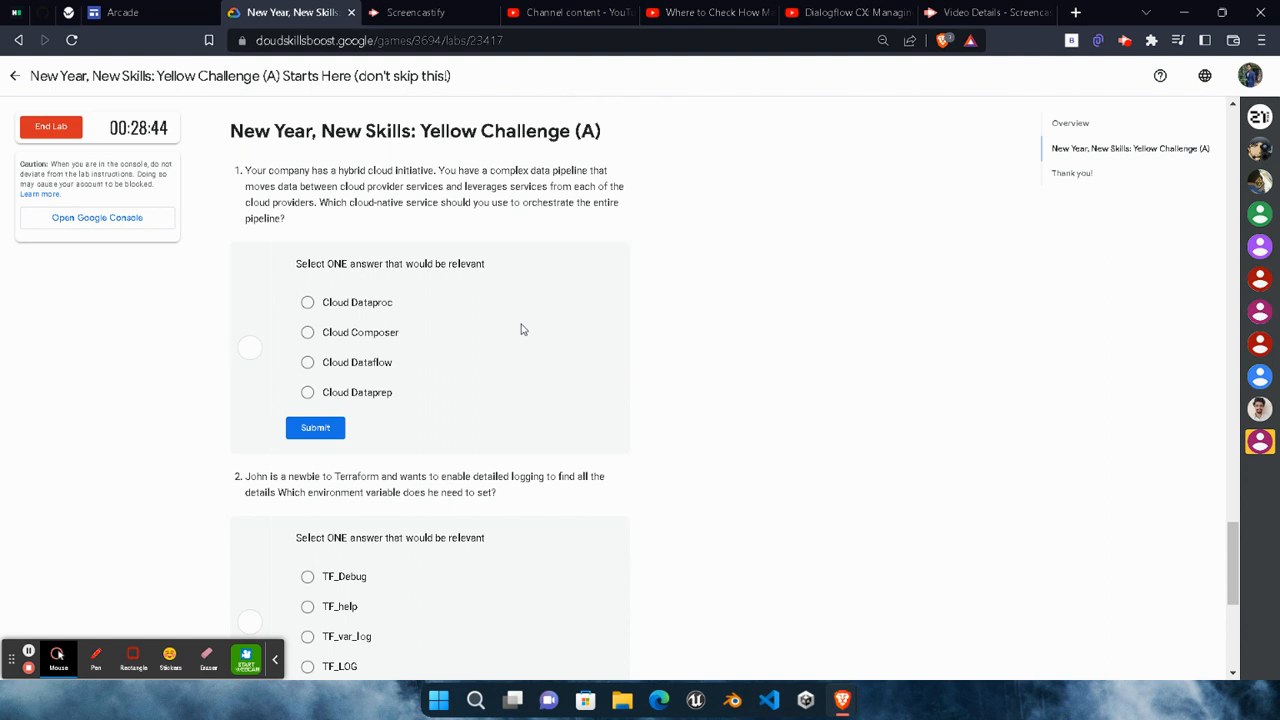
pyautogui.moveTo(510, 332)
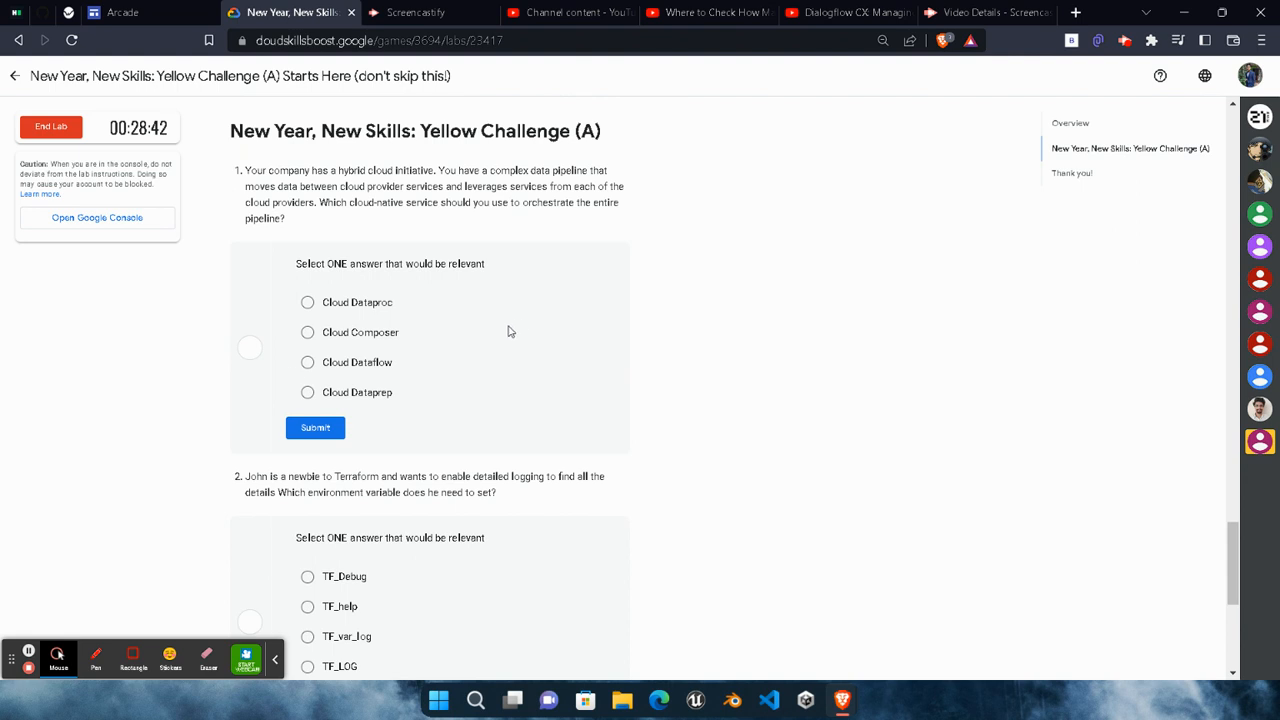
pyautogui.click(308, 332)
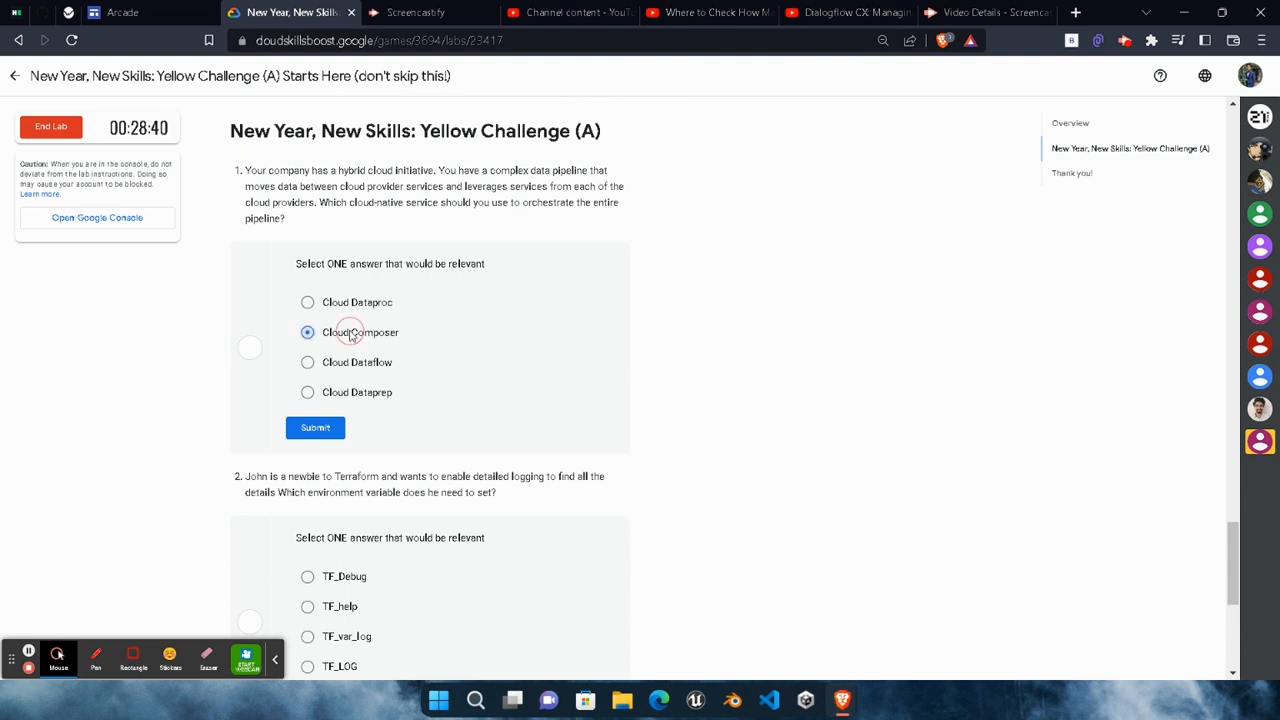
pyautogui.scroll(-3)
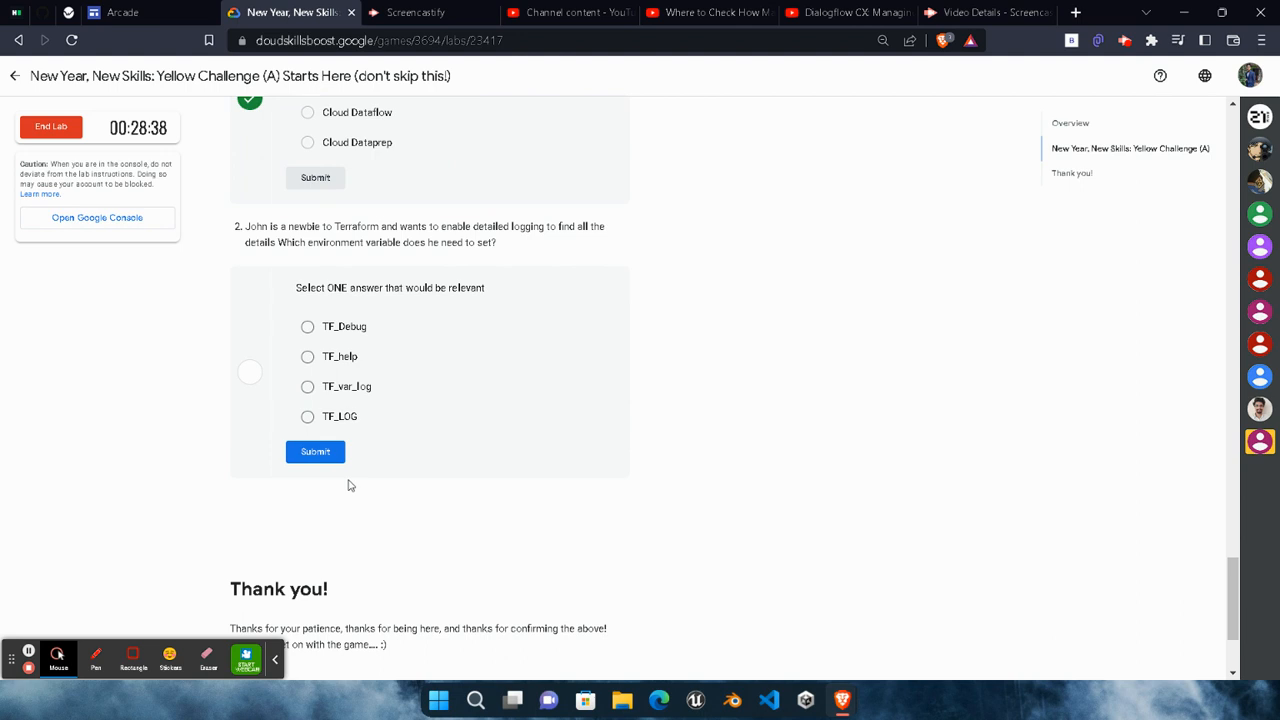
pyautogui.moveTo(348, 428)
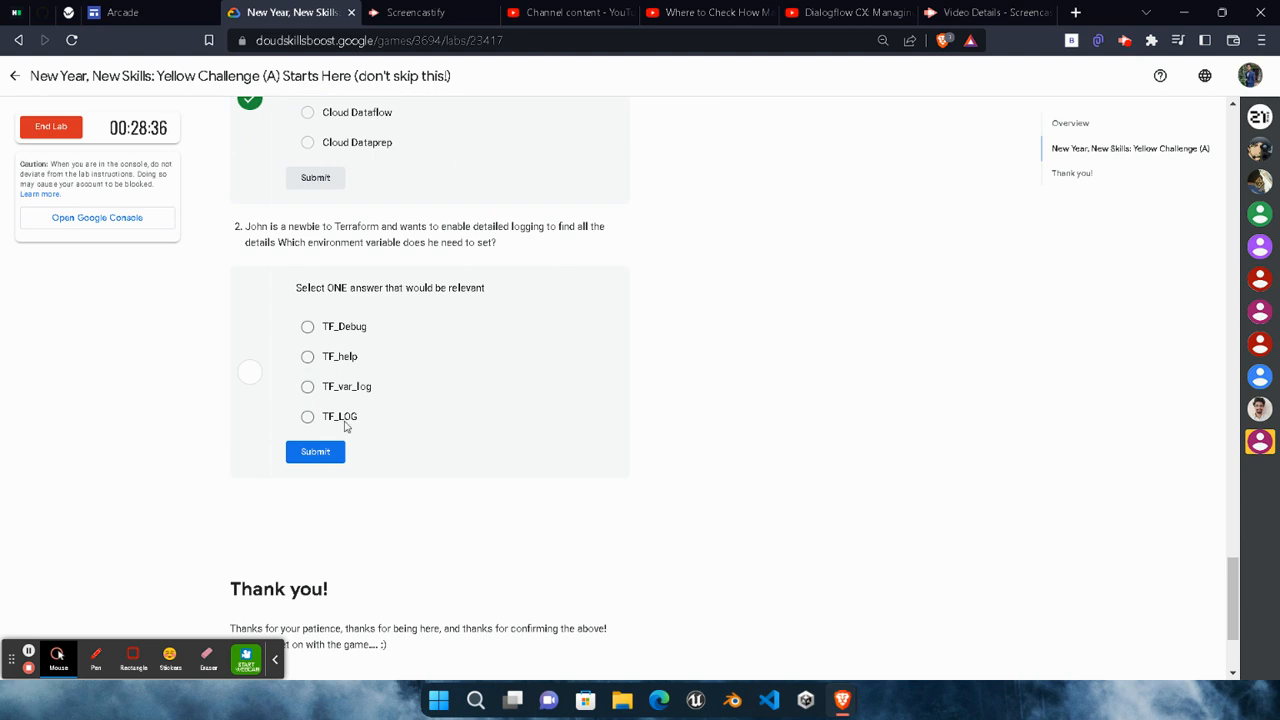
pyautogui.click(308, 416)
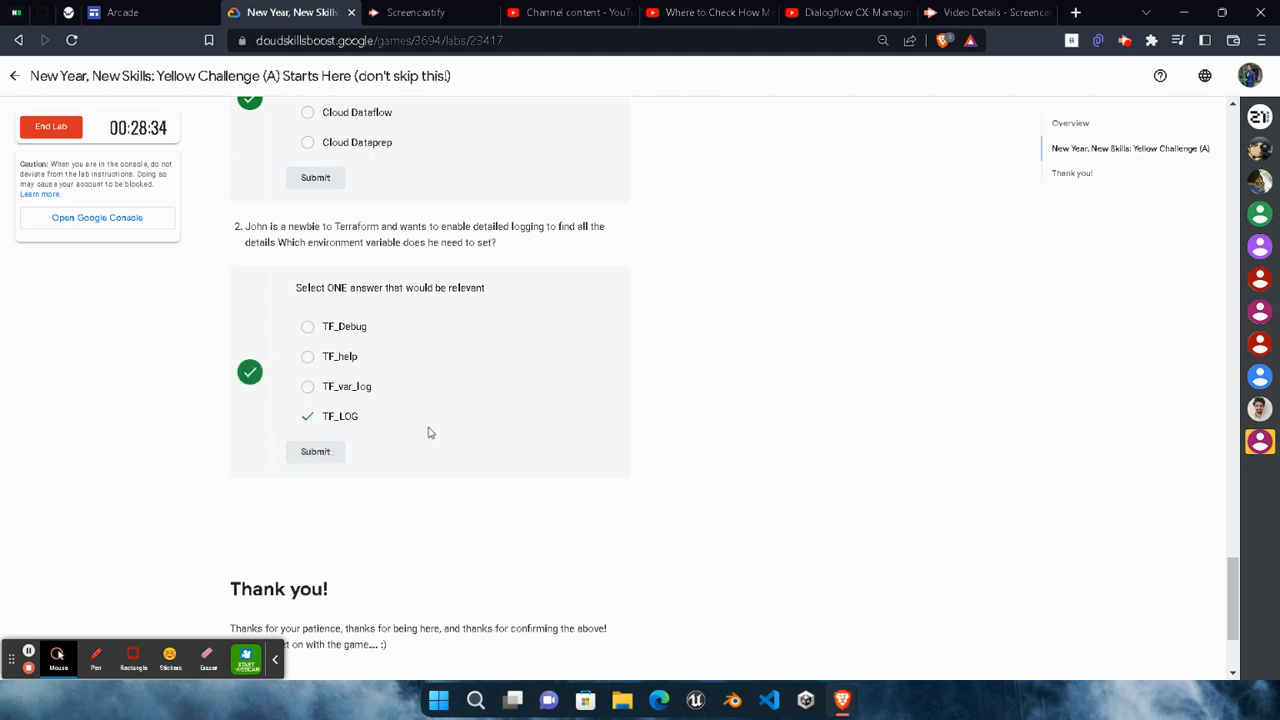
pyautogui.scroll(-3)
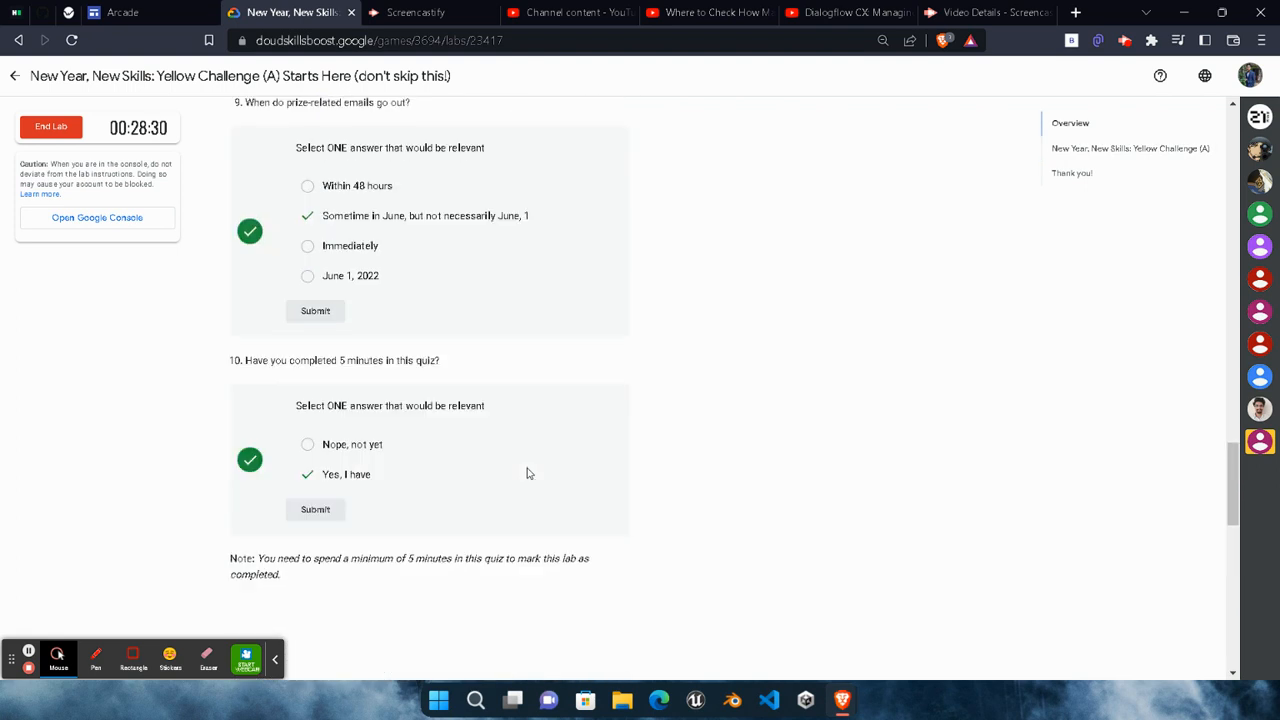
pyautogui.scroll(3)
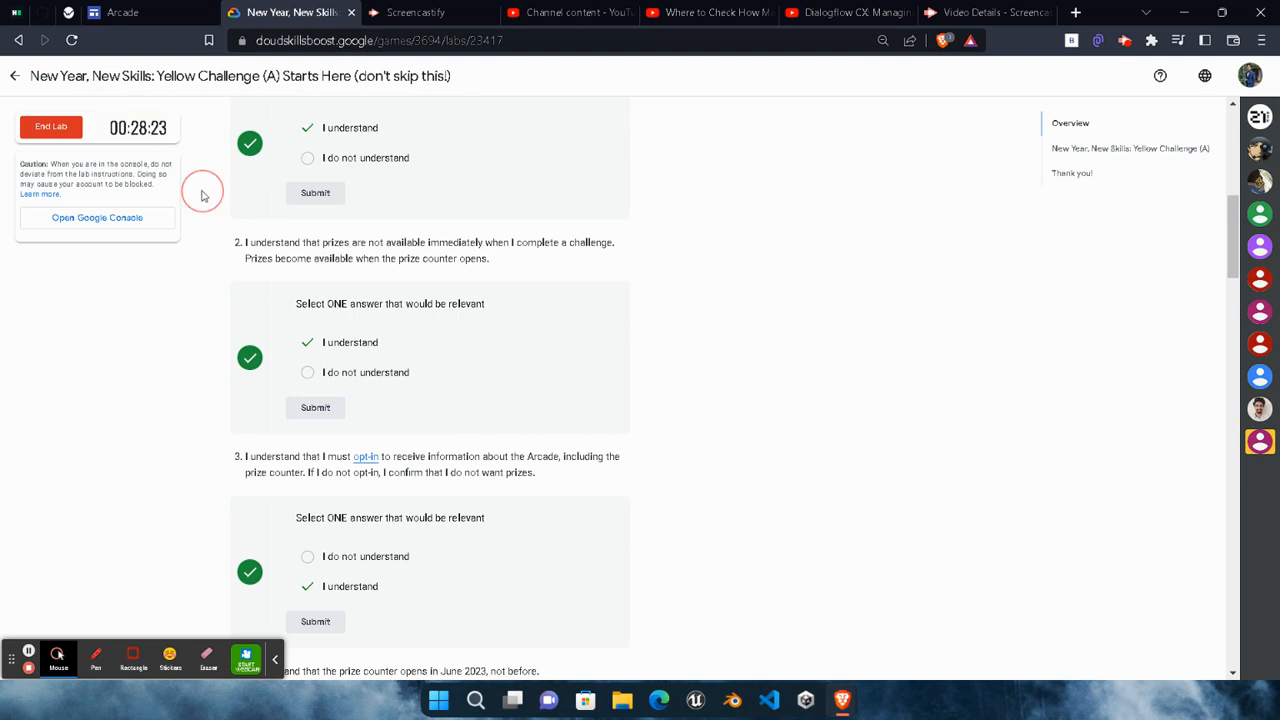
pyautogui.scroll(3)
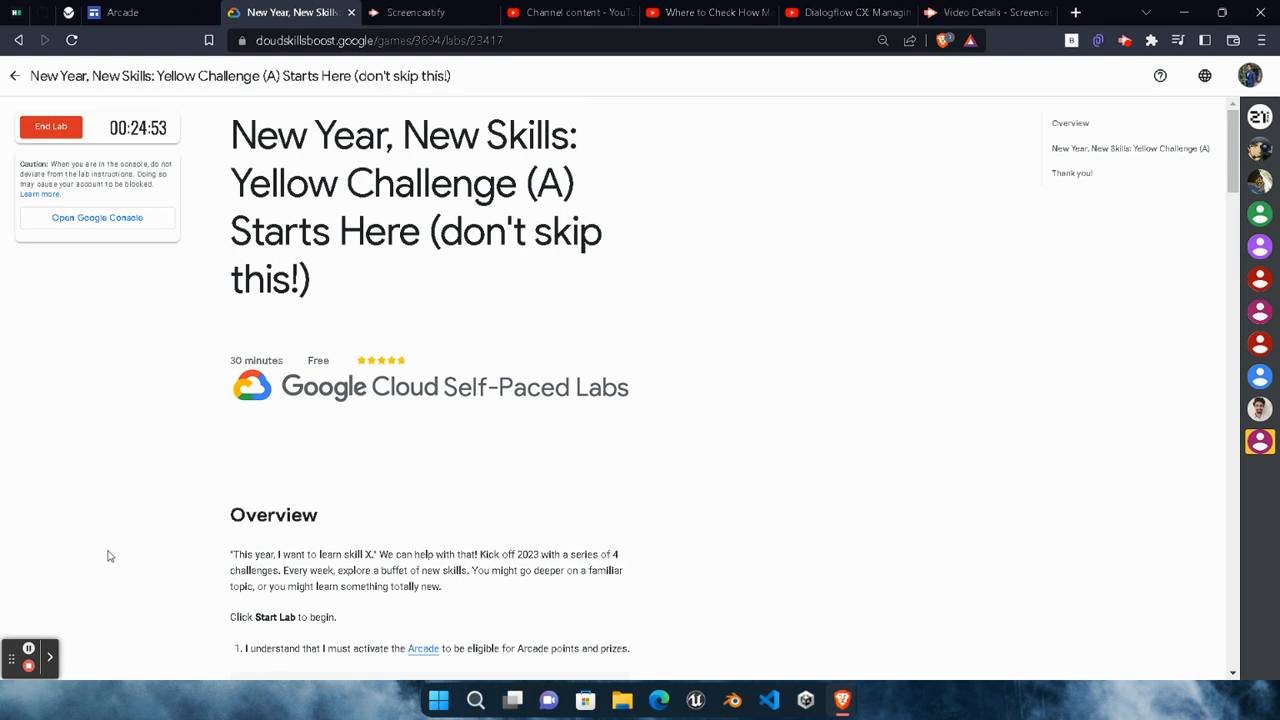
pyautogui.moveTo(164, 130)
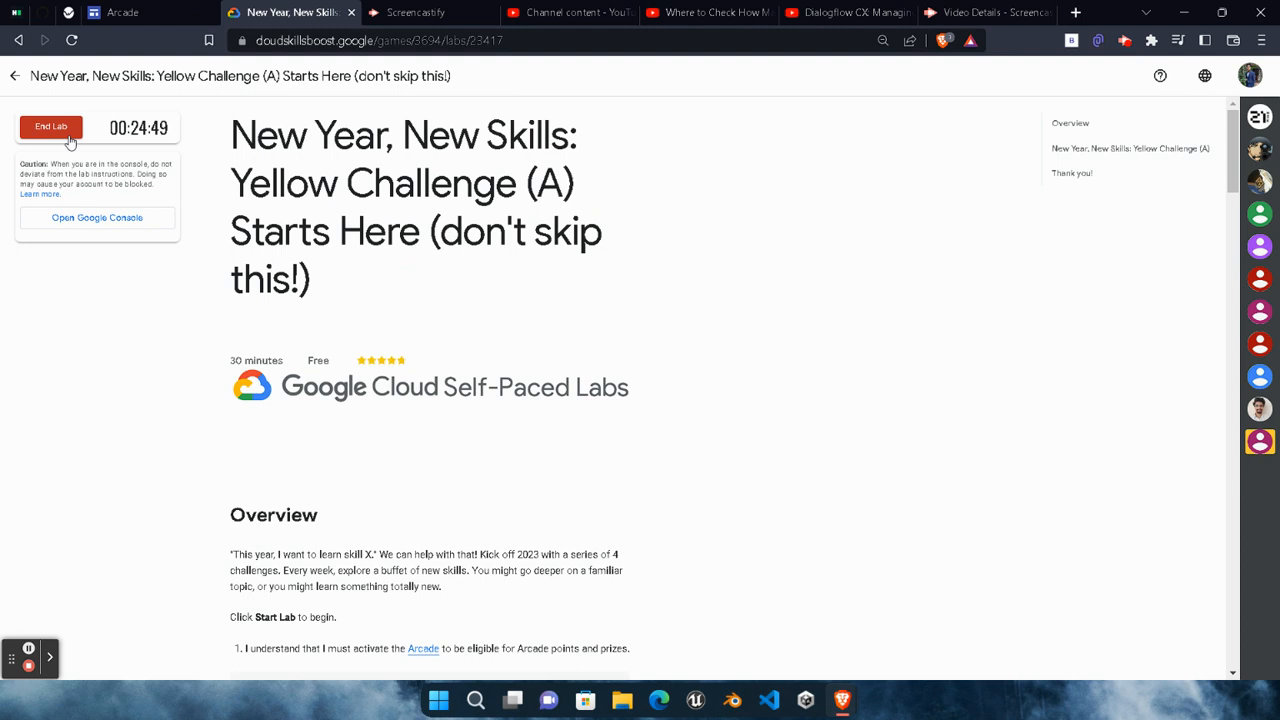
# Step: End the Starts Here lab and submit a five-star rating
pyautogui.click(52, 128)
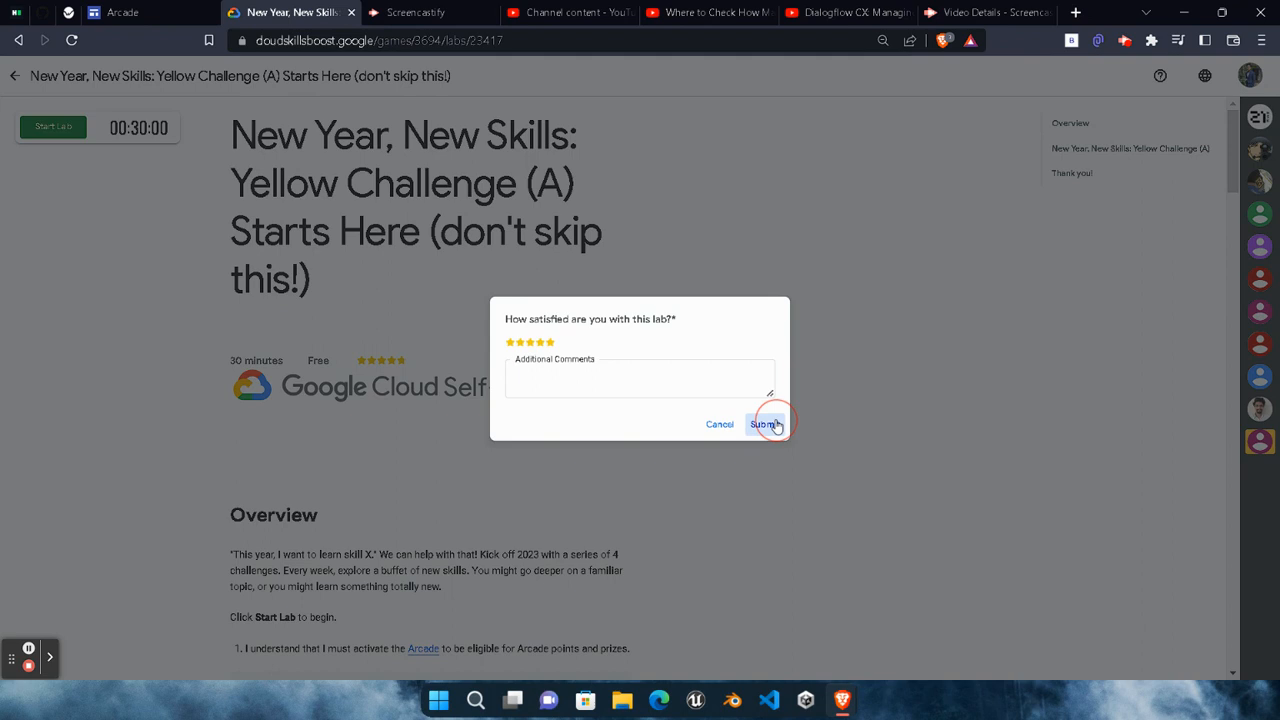
pyautogui.click(766, 424)
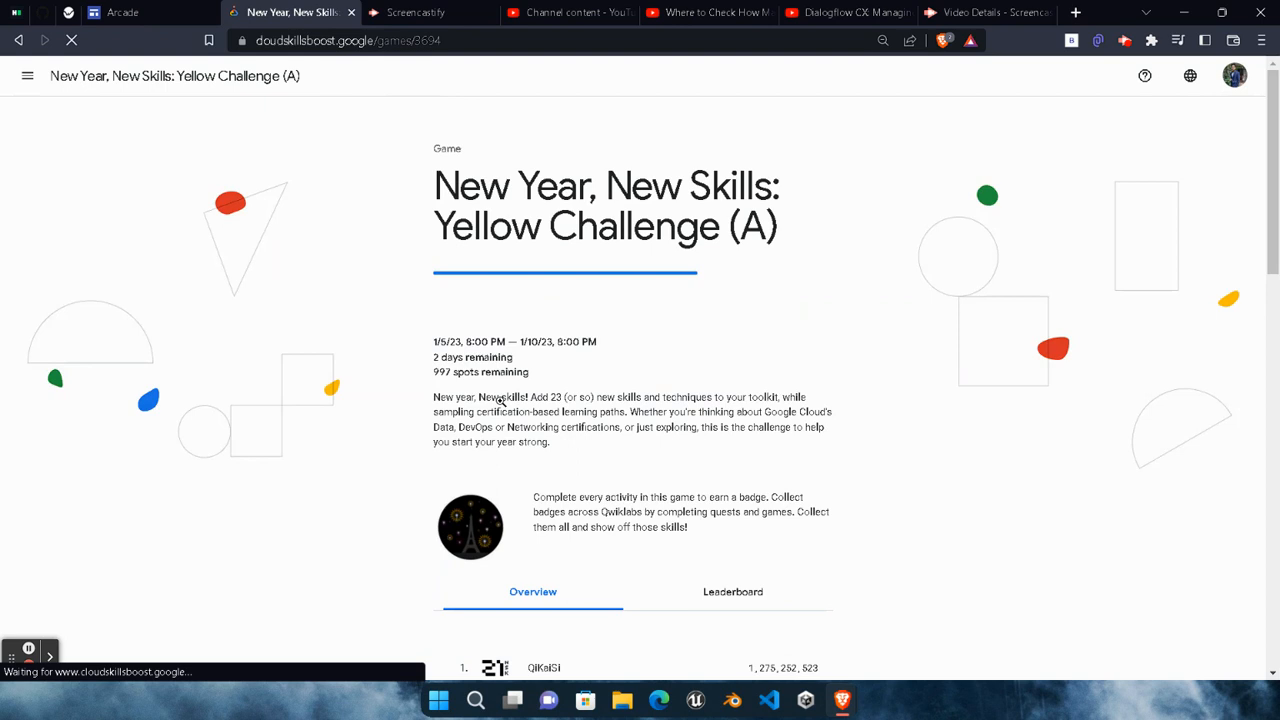
pyautogui.scroll(-3)
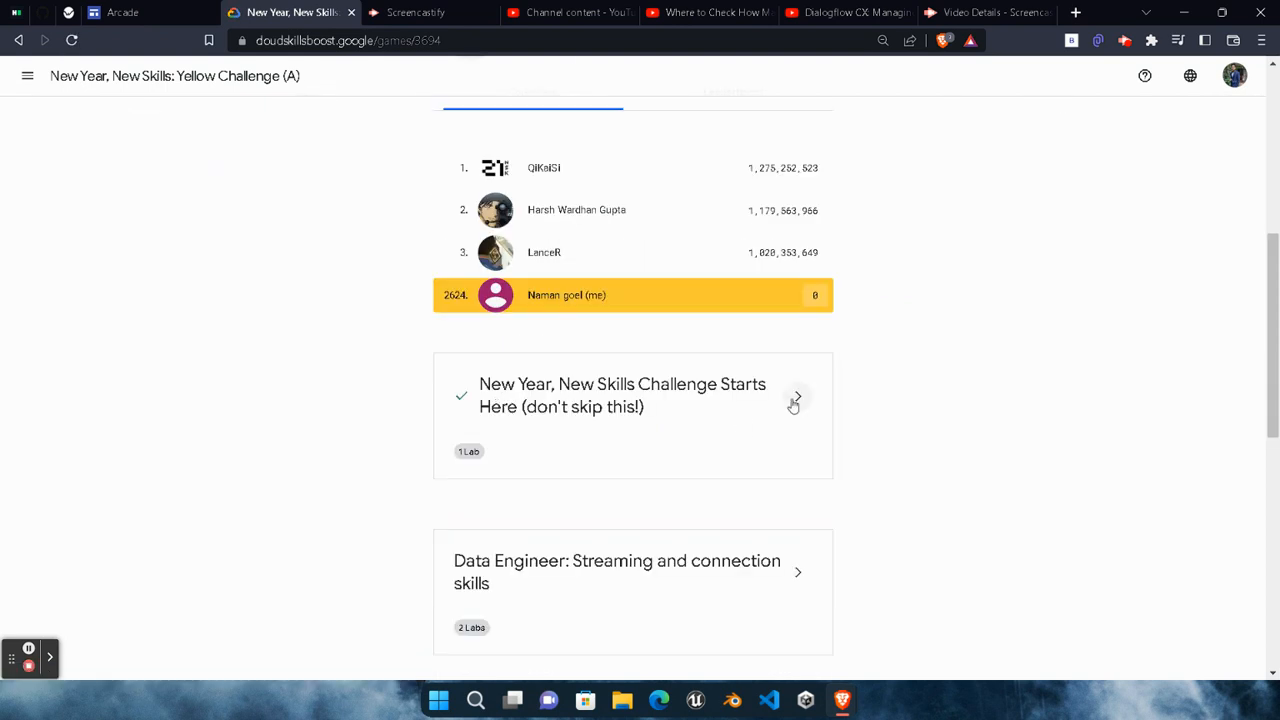
pyautogui.moveTo(638, 444)
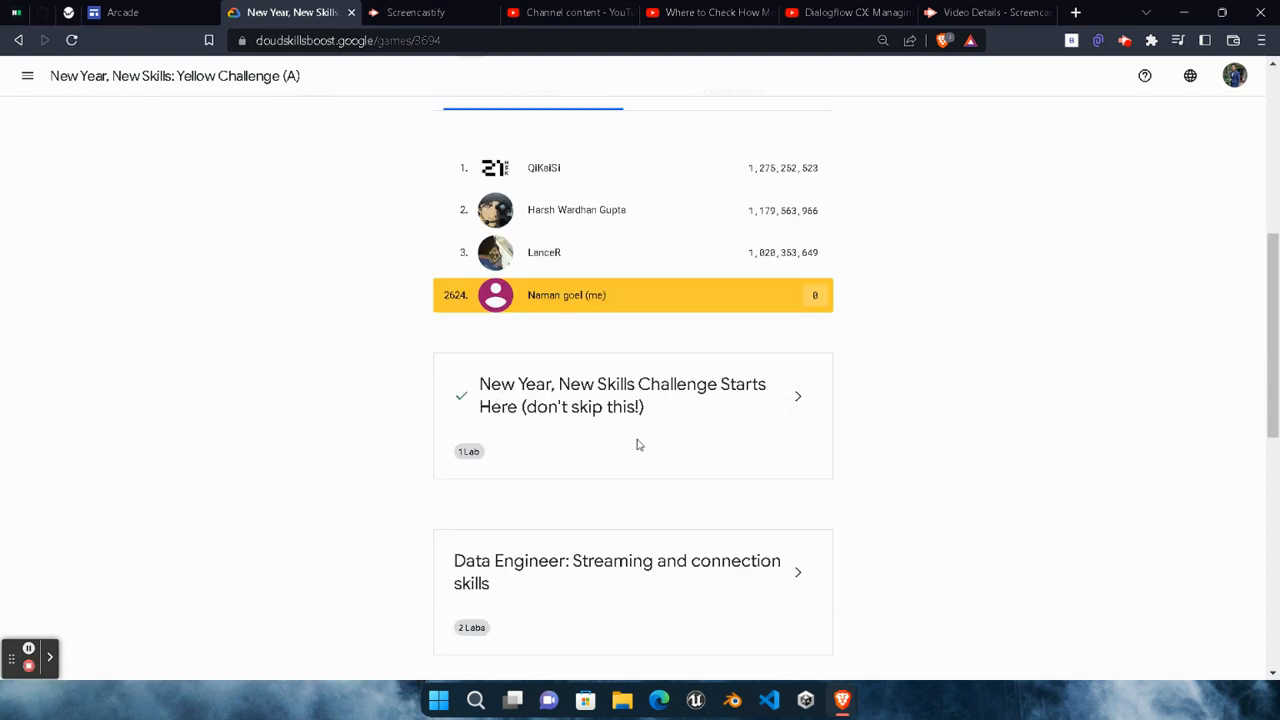
pyautogui.scroll(3)
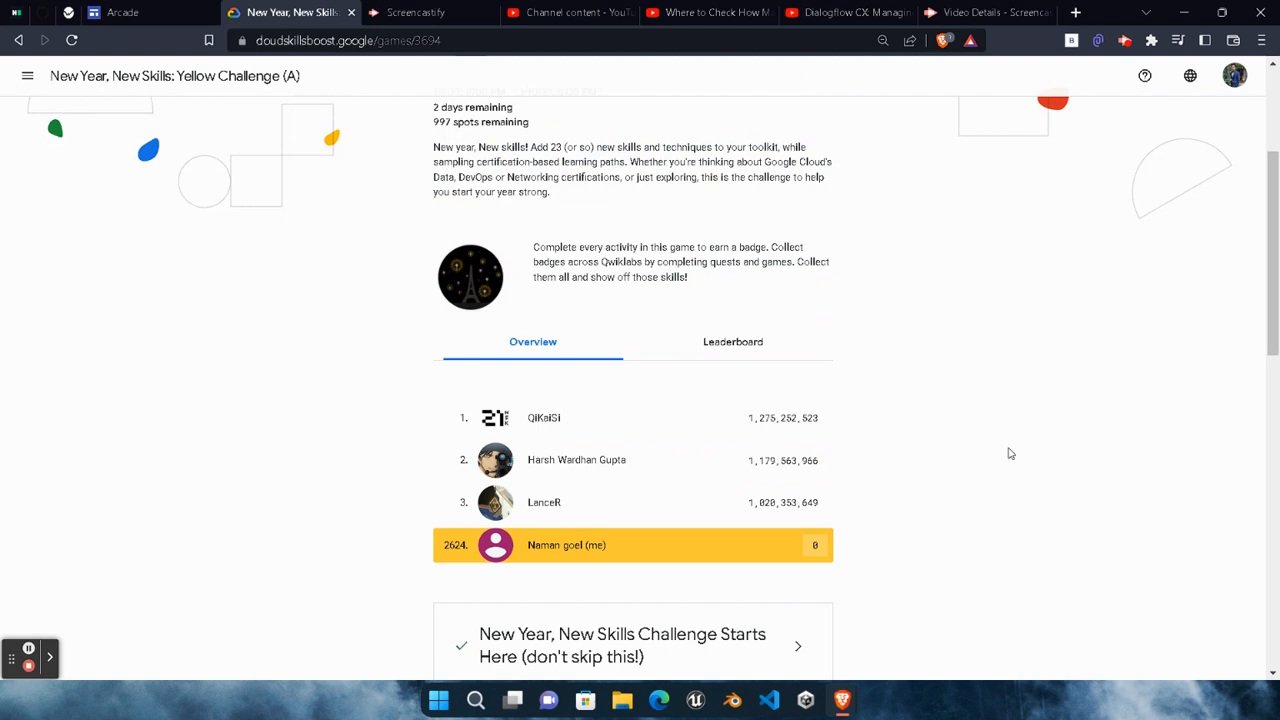
pyautogui.scroll(-3)
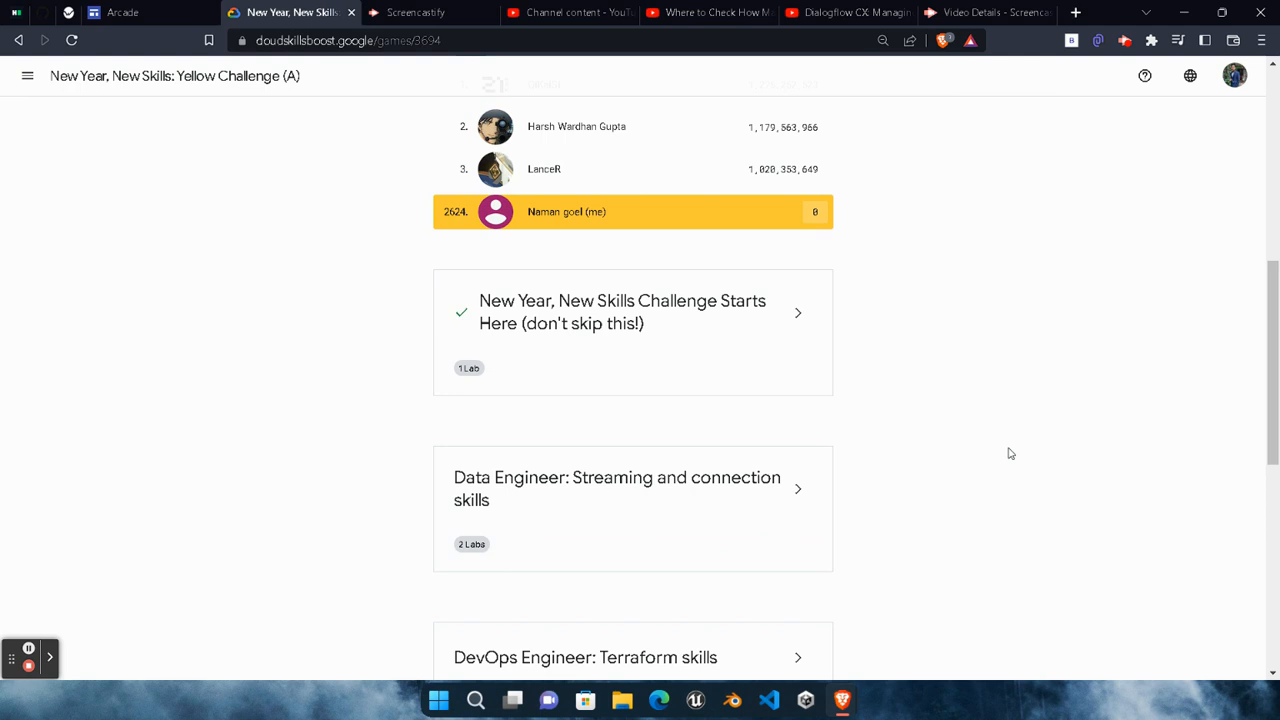
pyautogui.moveTo(60, 672)
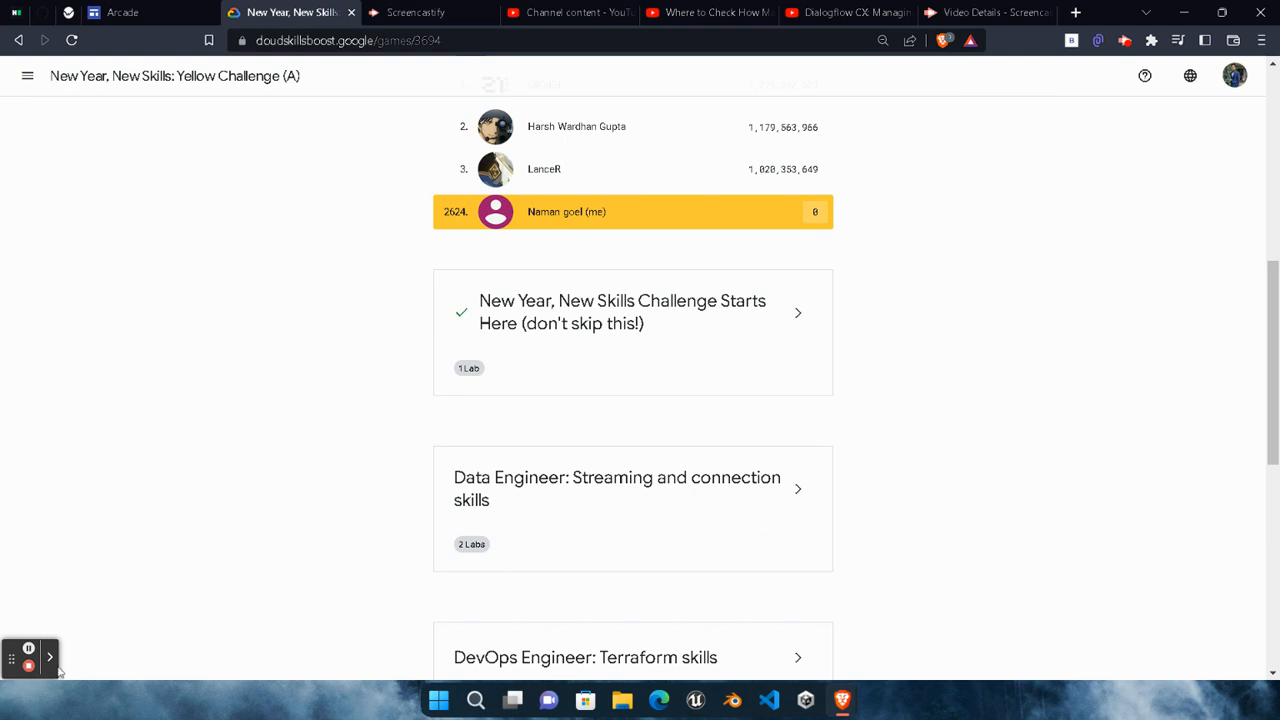